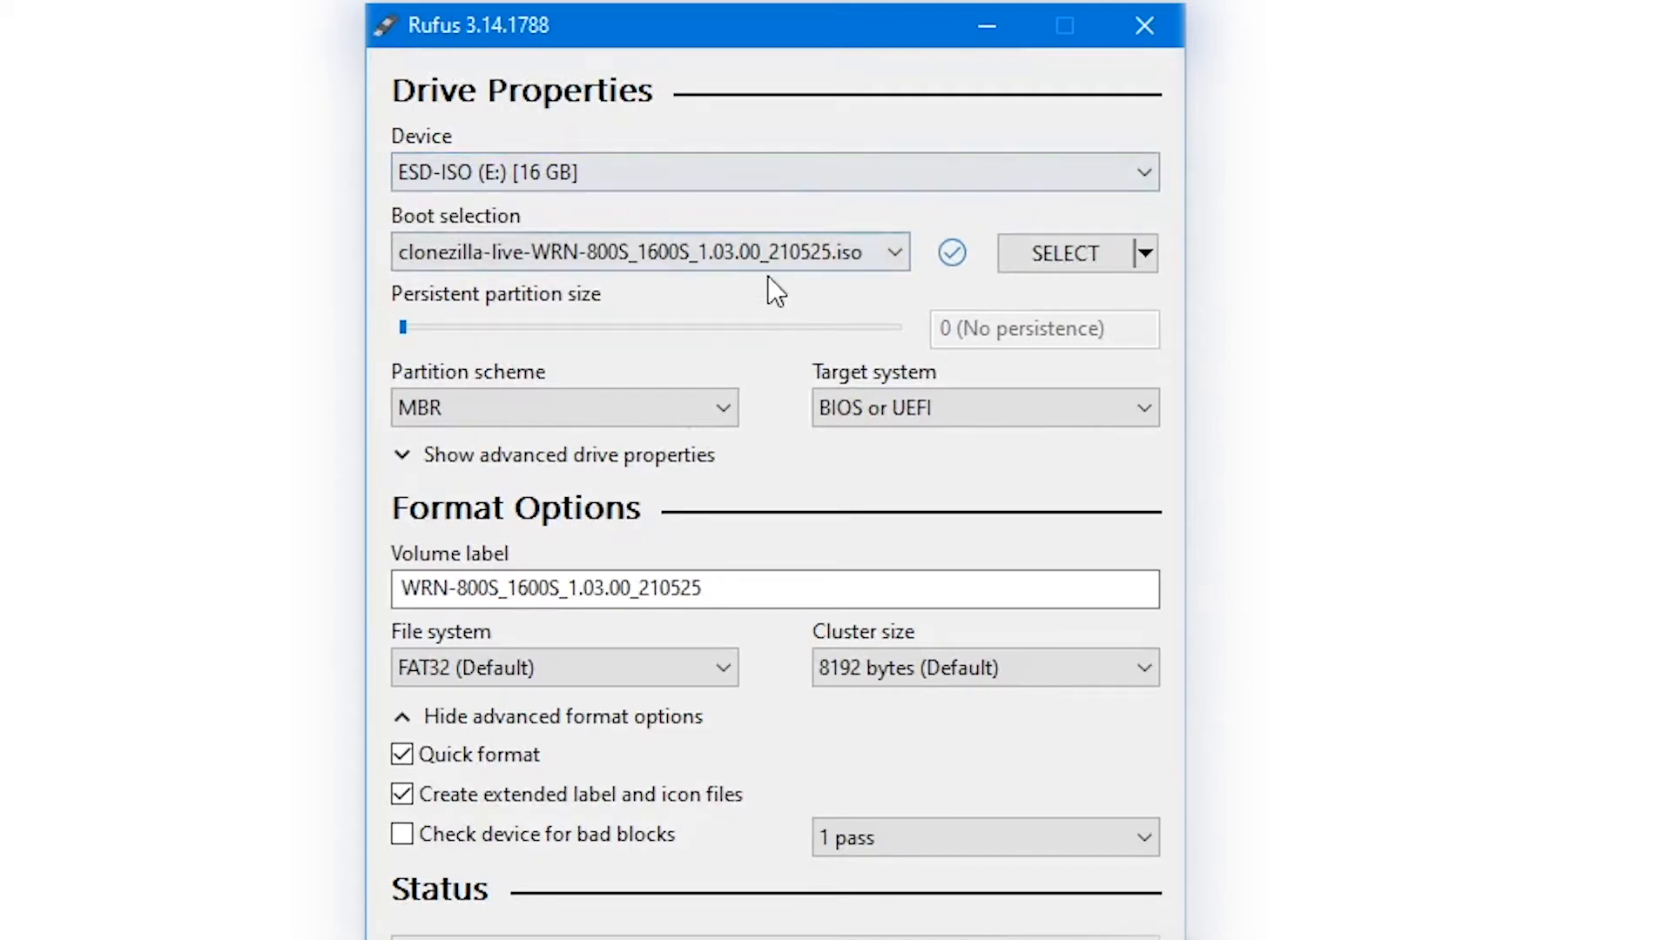
Write the Clonezilla WRN image to the 16 GB drive in DD Image mode, confirming data erasure.
{"action": "left_click", "coordinate": [775, 172]}
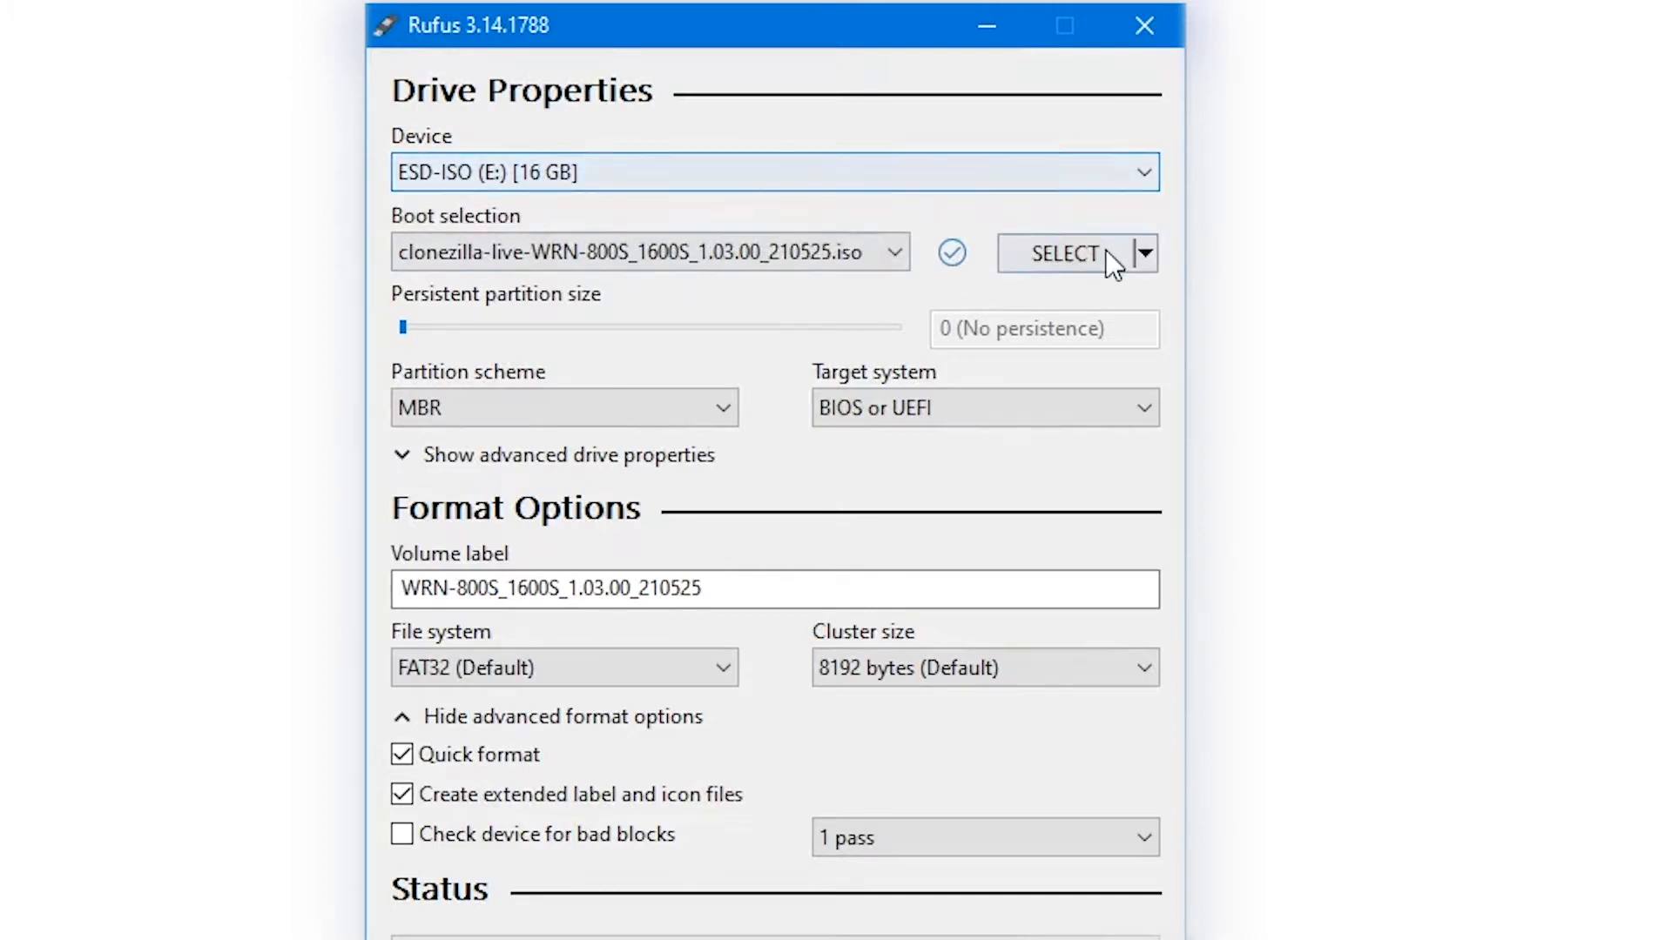
{"action": "left_click", "coordinate": [1063, 253]}
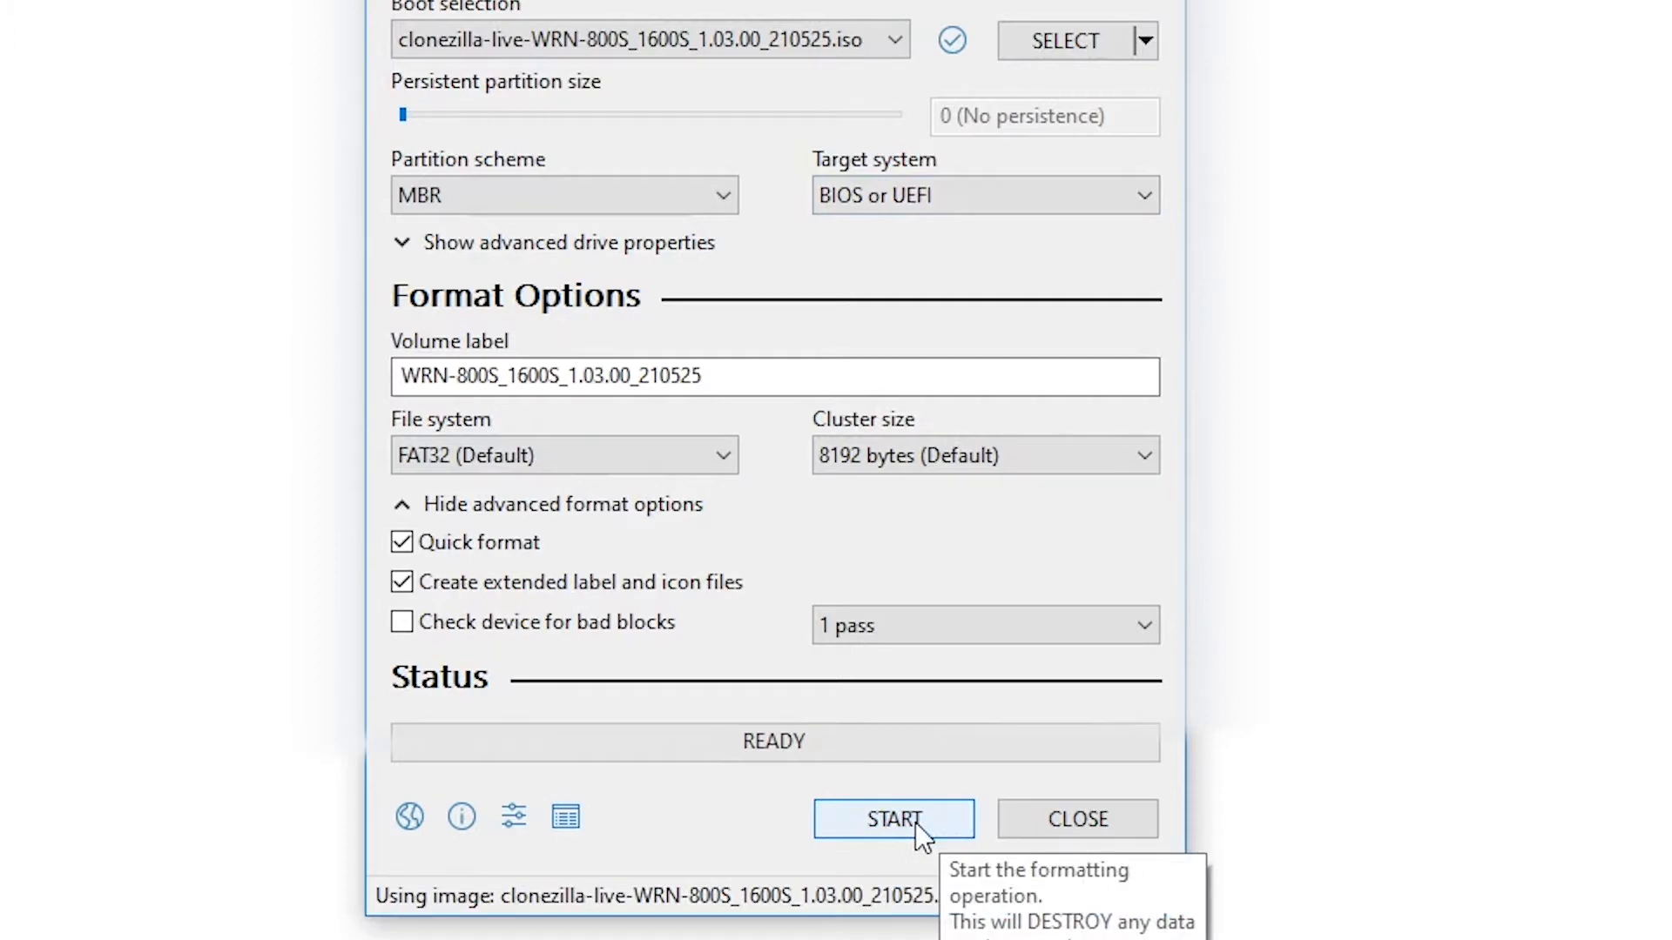
{"action": "left_click", "coordinate": [894, 819]}
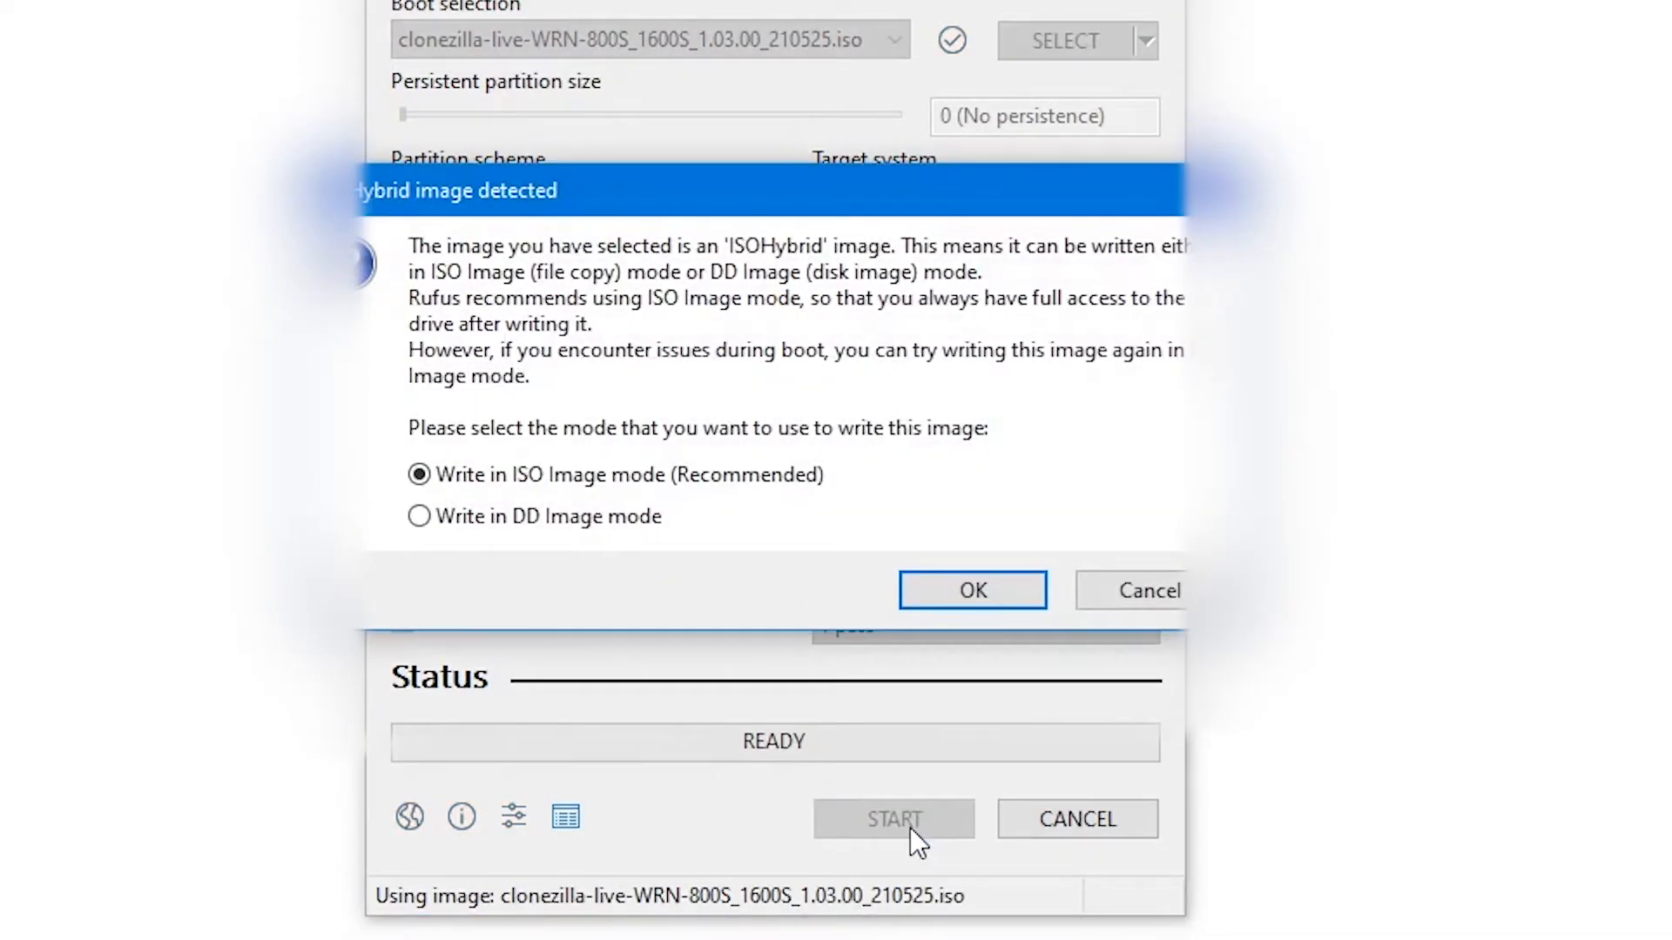
{"action": "left_click", "coordinate": [419, 516]}
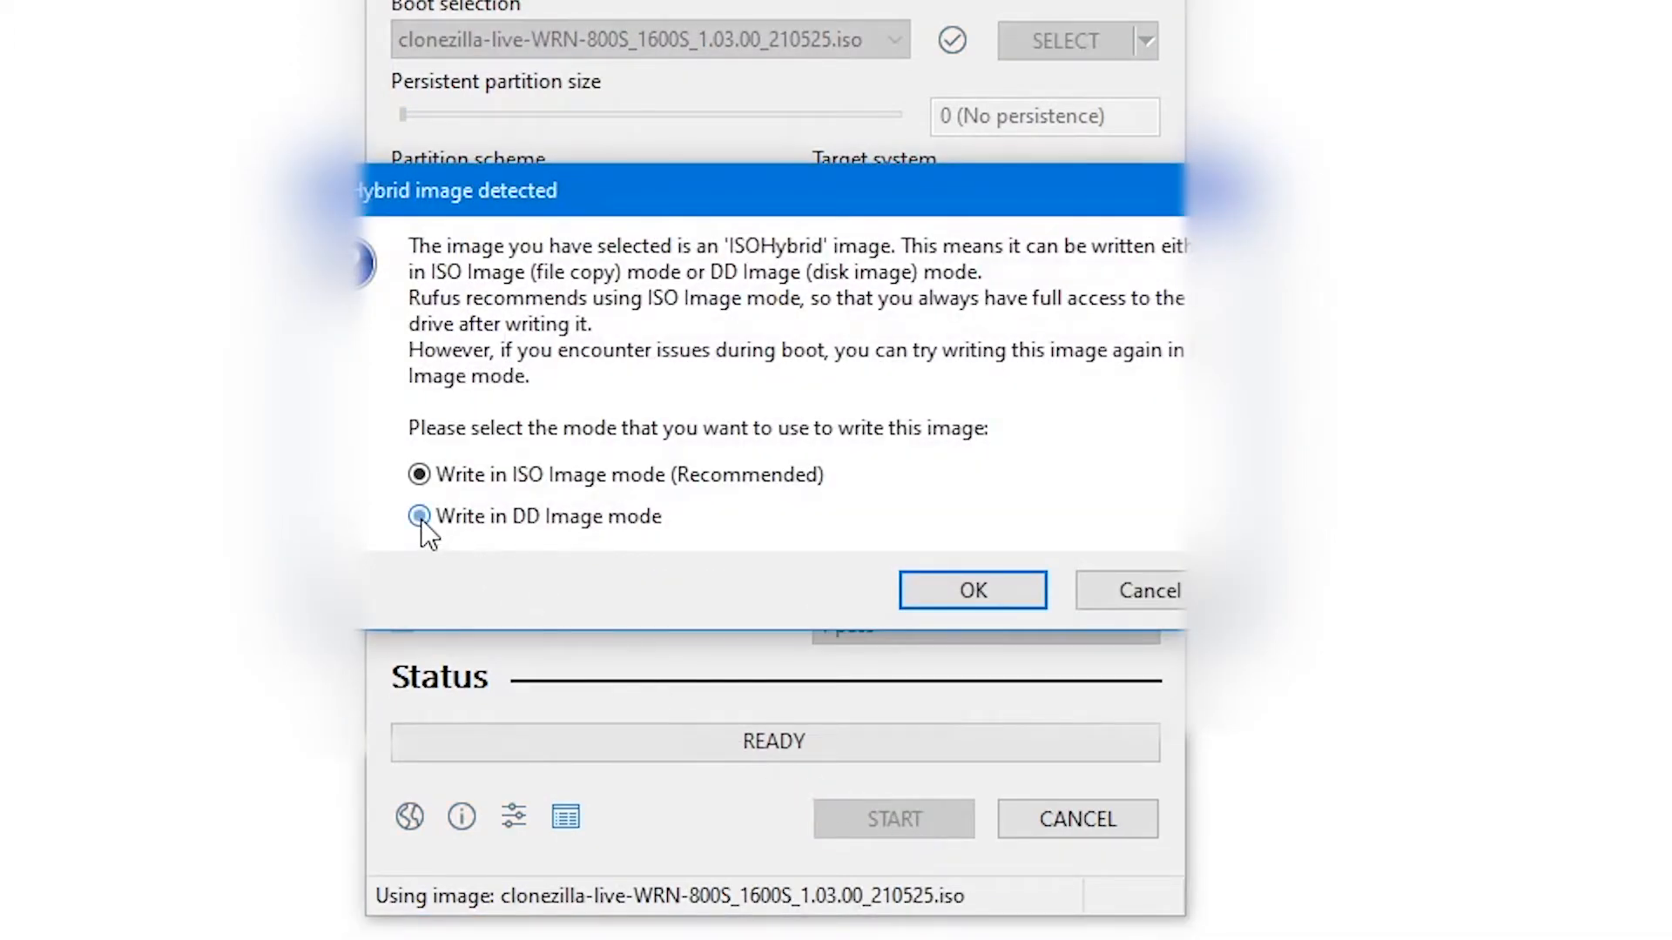
{"action": "left_click", "coordinate": [418, 516]}
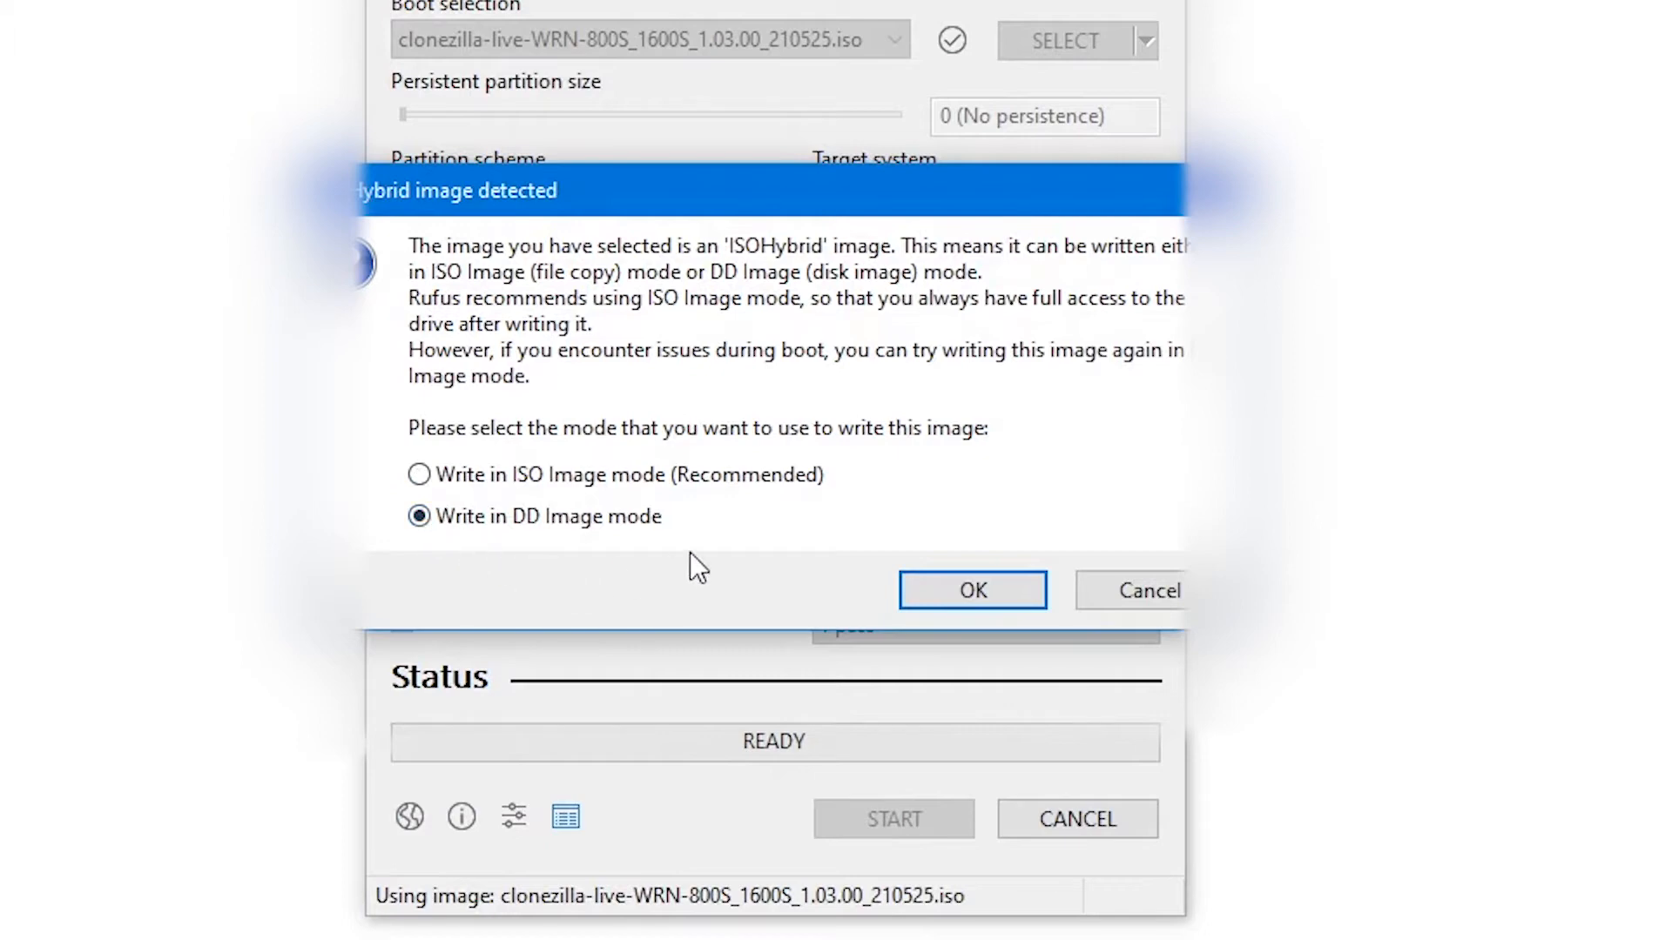
{"action": "mouse_move", "coordinate": [946, 607]}
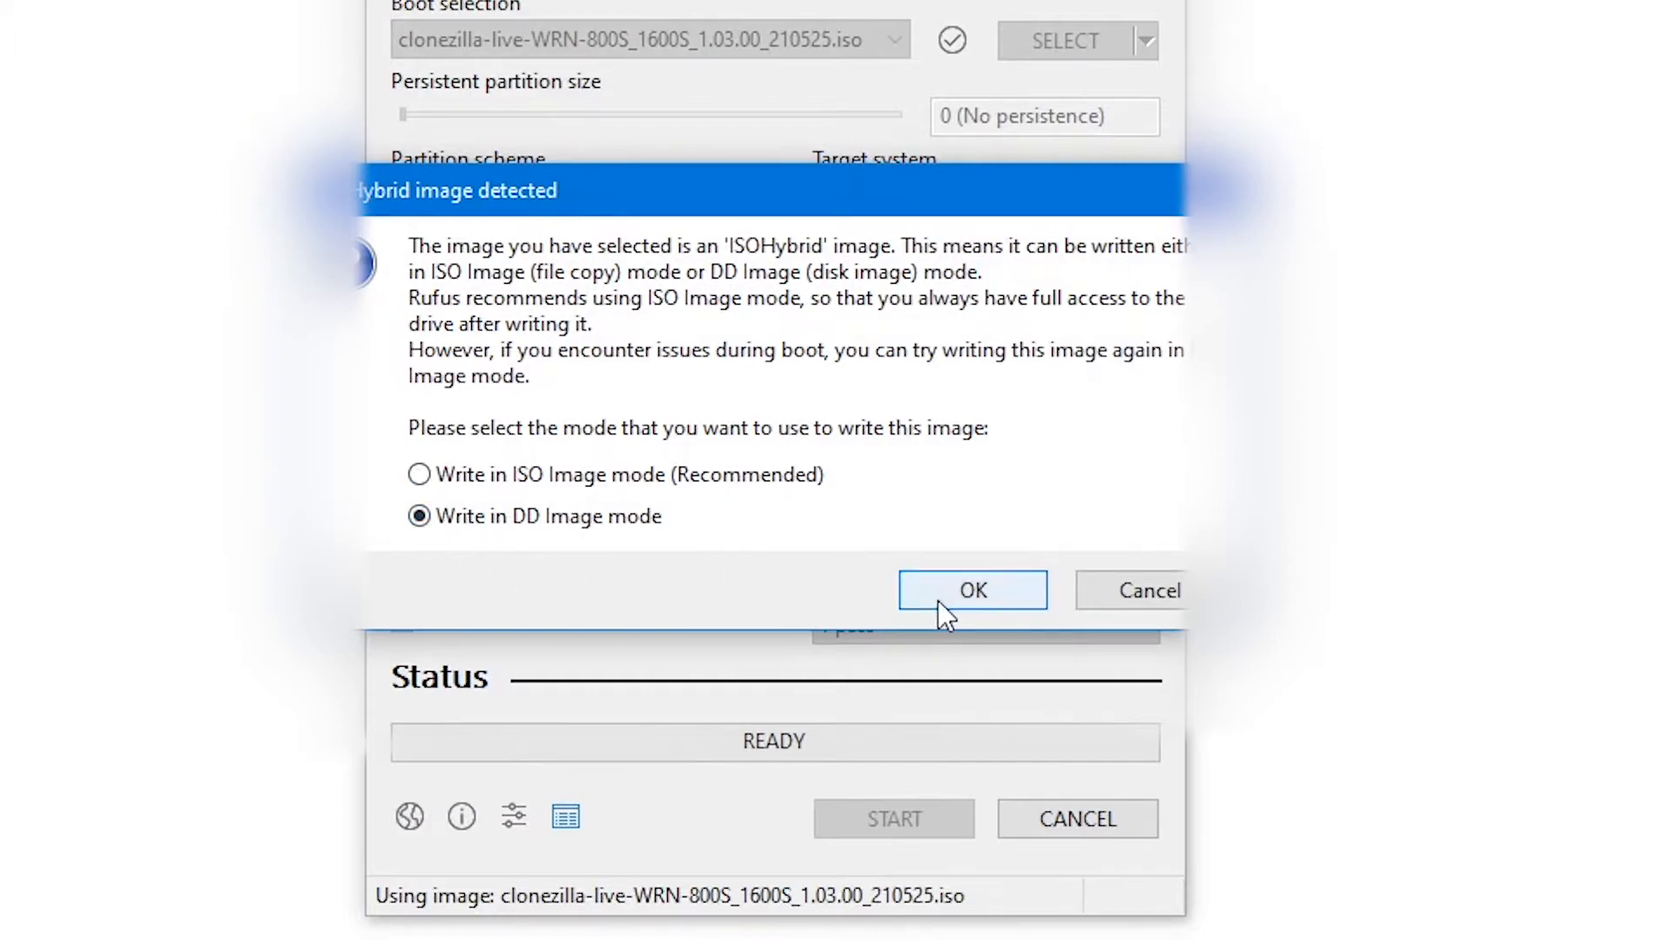
{"action": "left_click", "coordinate": [971, 590]}
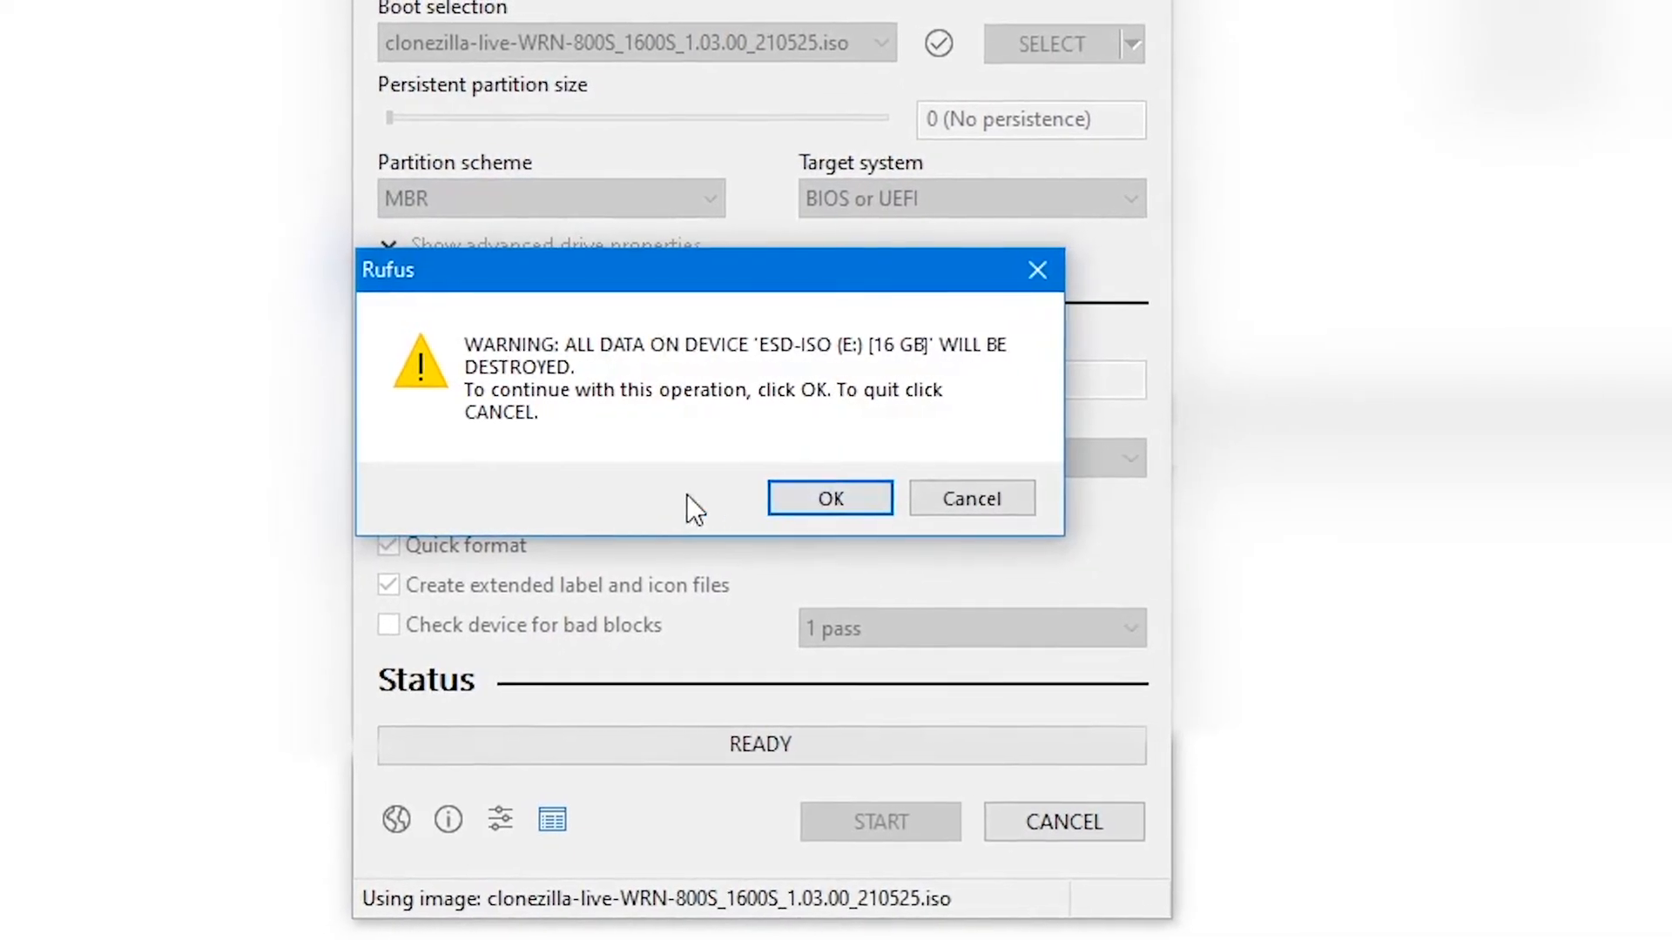
{"action": "left_click", "coordinate": [830, 498]}
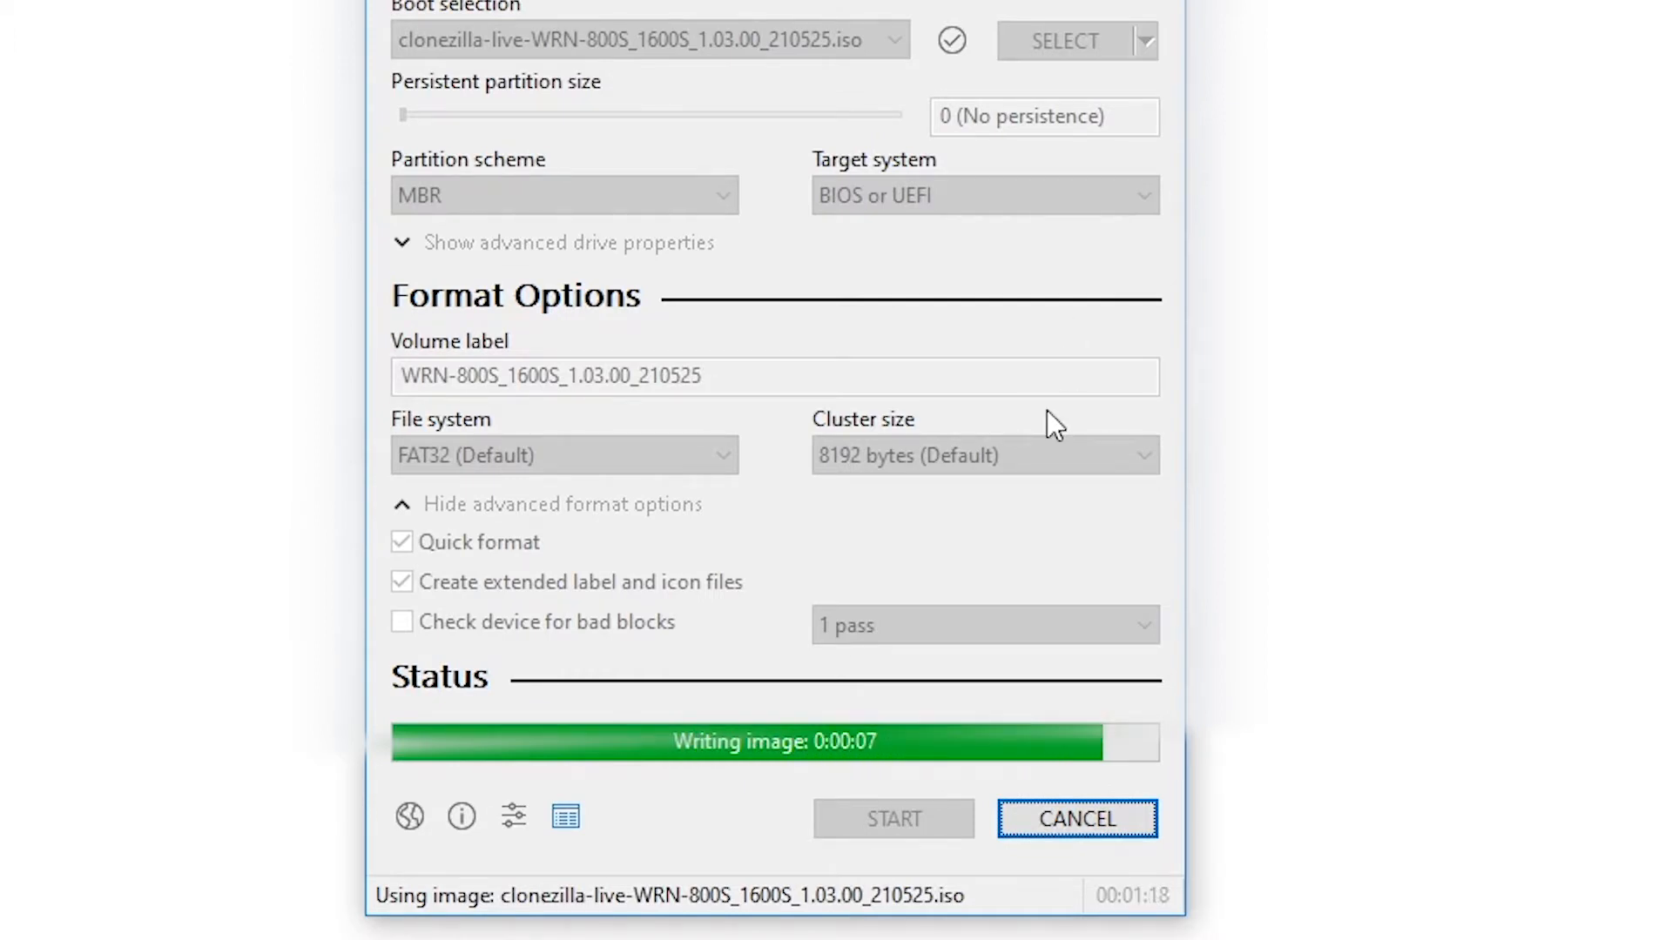
{"action": "mouse_move", "coordinate": [1072, 474]}
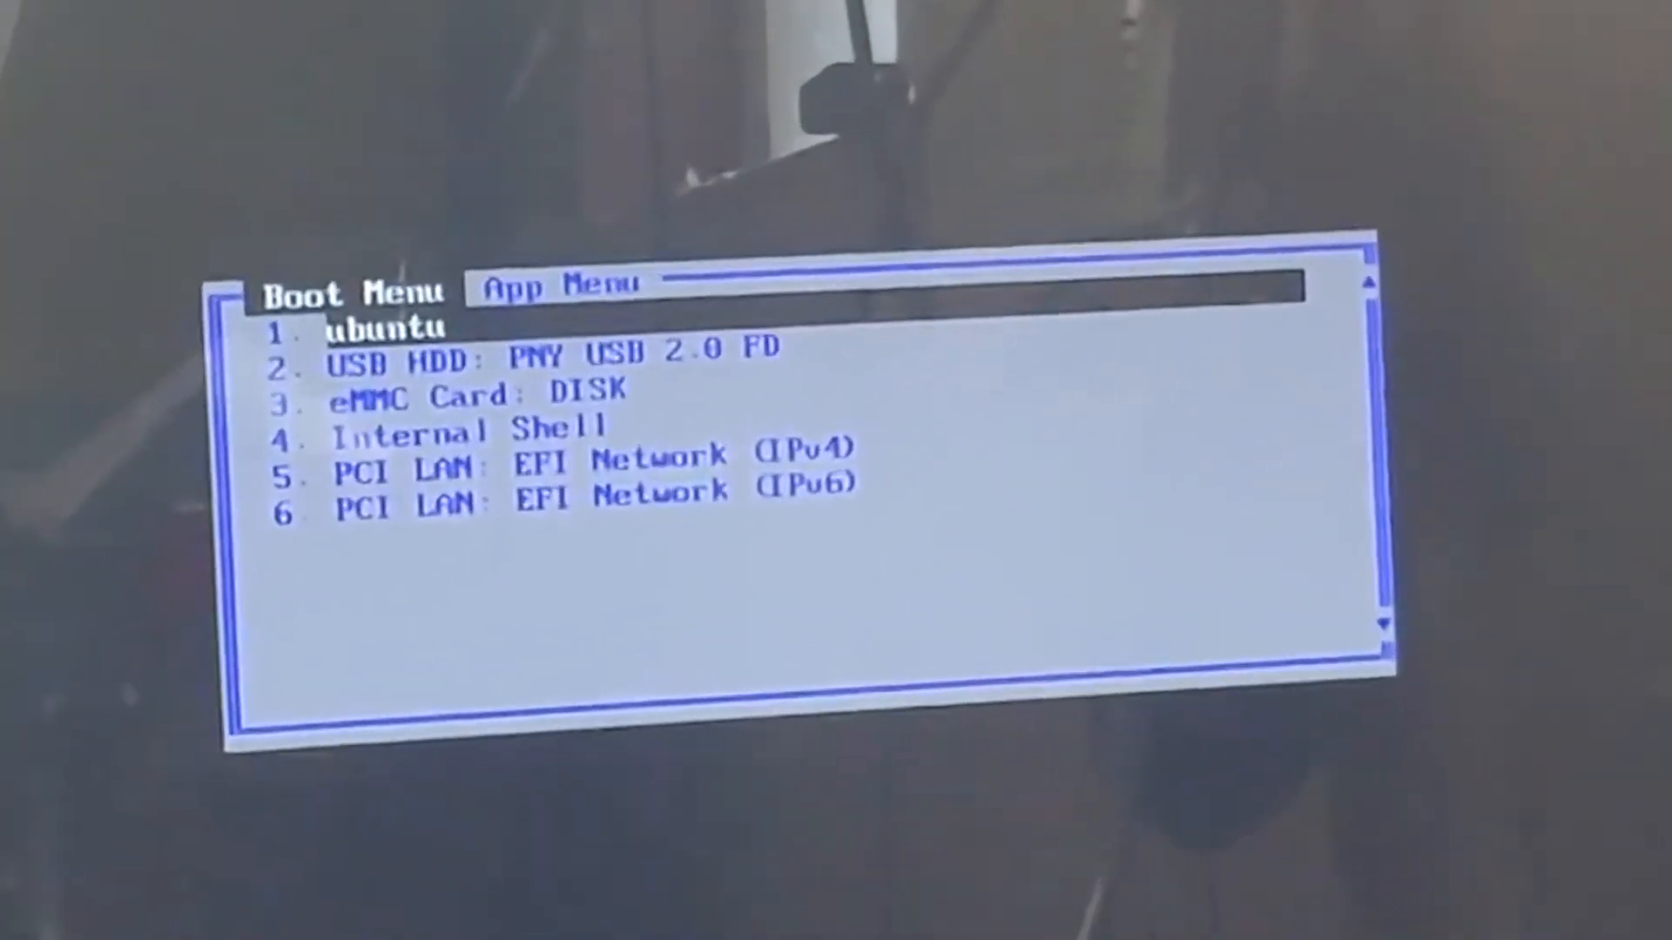
Select 'USB HDD: PNY USB 2.0 FD' in the Boot Menu to boot from it.
{"action": "key", "text": "Down"}
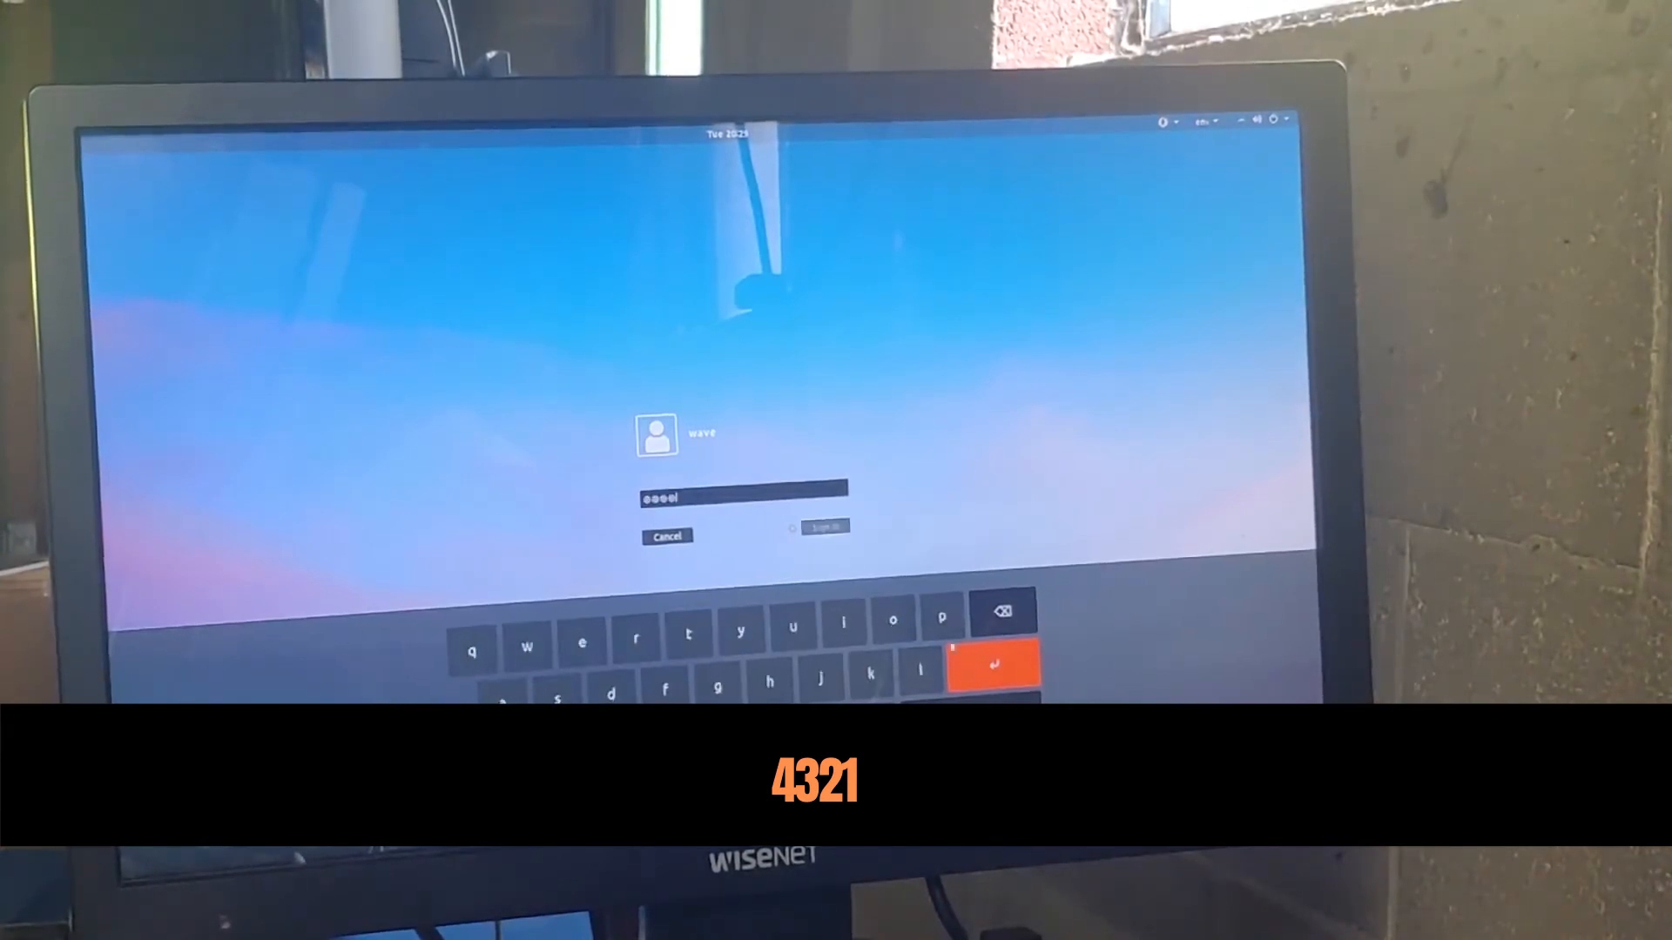
Submit the password at the Ubuntu login screen to reach the desktop.
{"action": "left_click", "coordinate": [994, 664]}
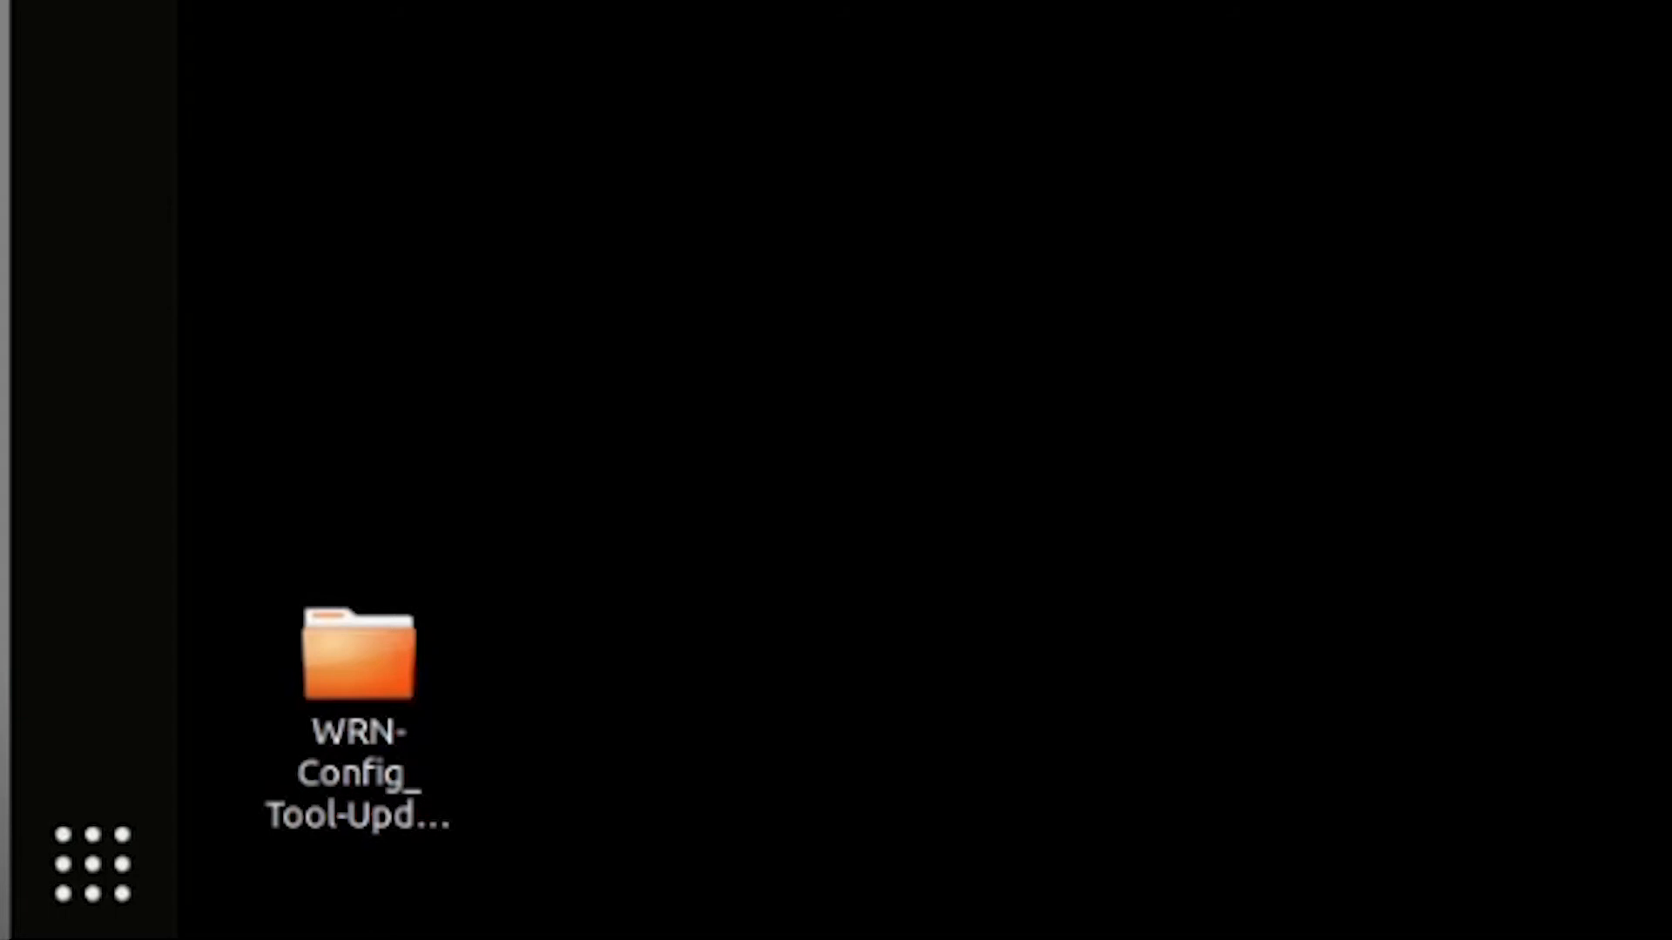
Open wrn-configuration-tool.deb from the WRN-Config_Tool-Update folder in Software Install.
{"action": "double_click", "coordinate": [360, 660]}
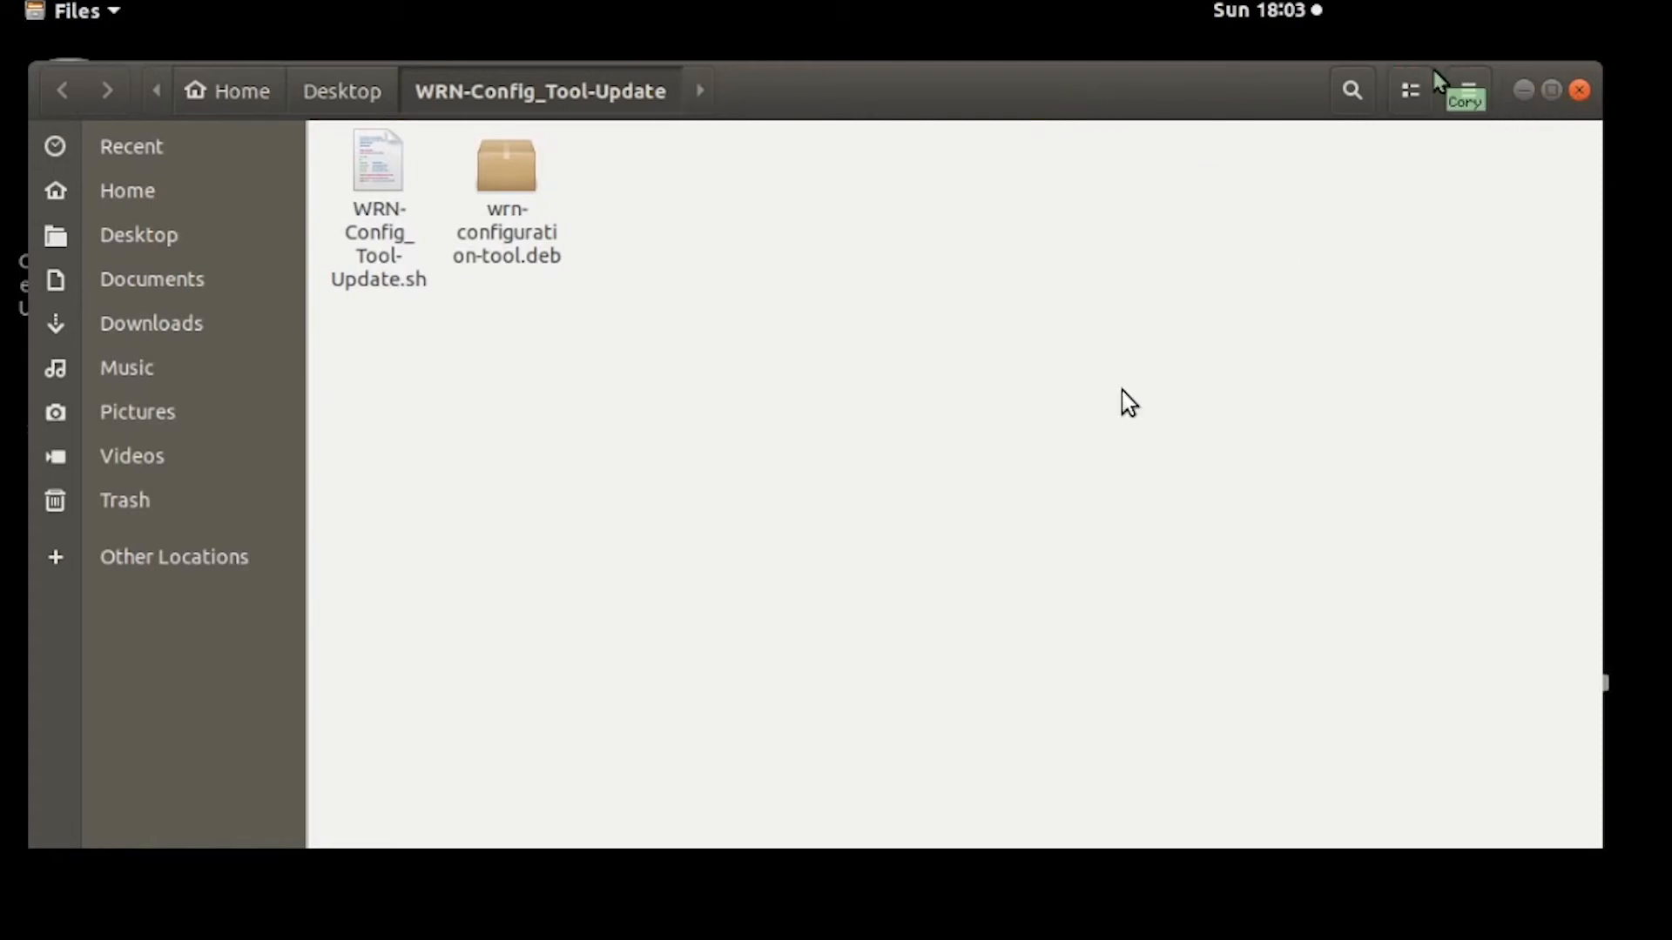
{"action": "left_click", "coordinate": [507, 175]}
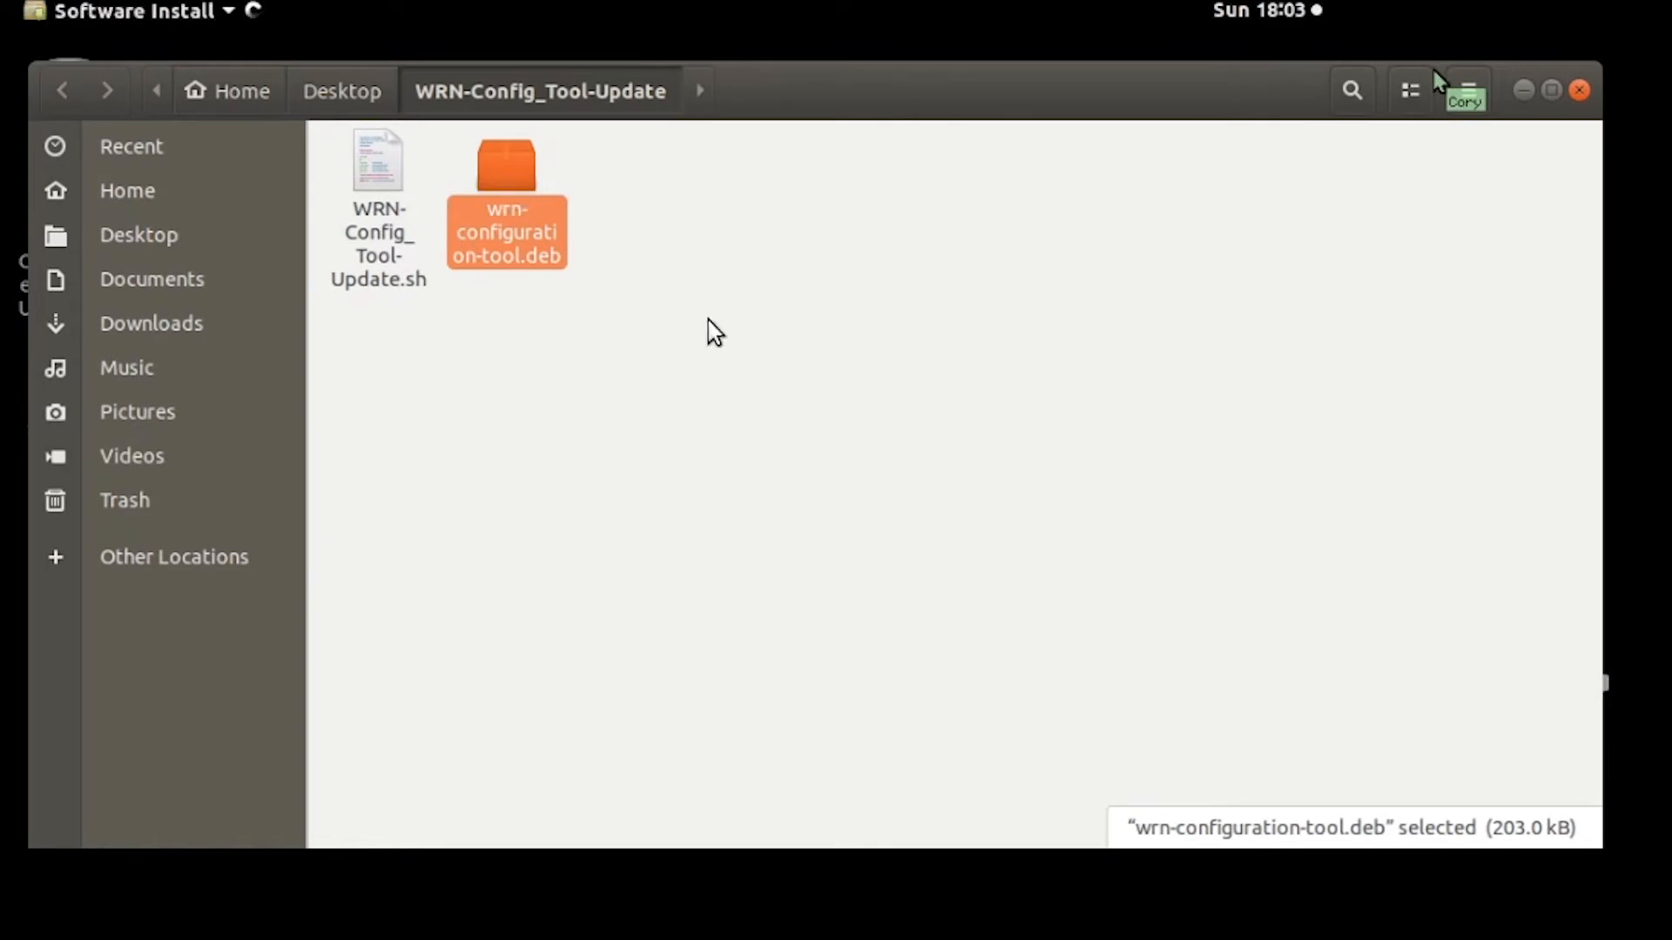
{"action": "double_click", "coordinate": [505, 202]}
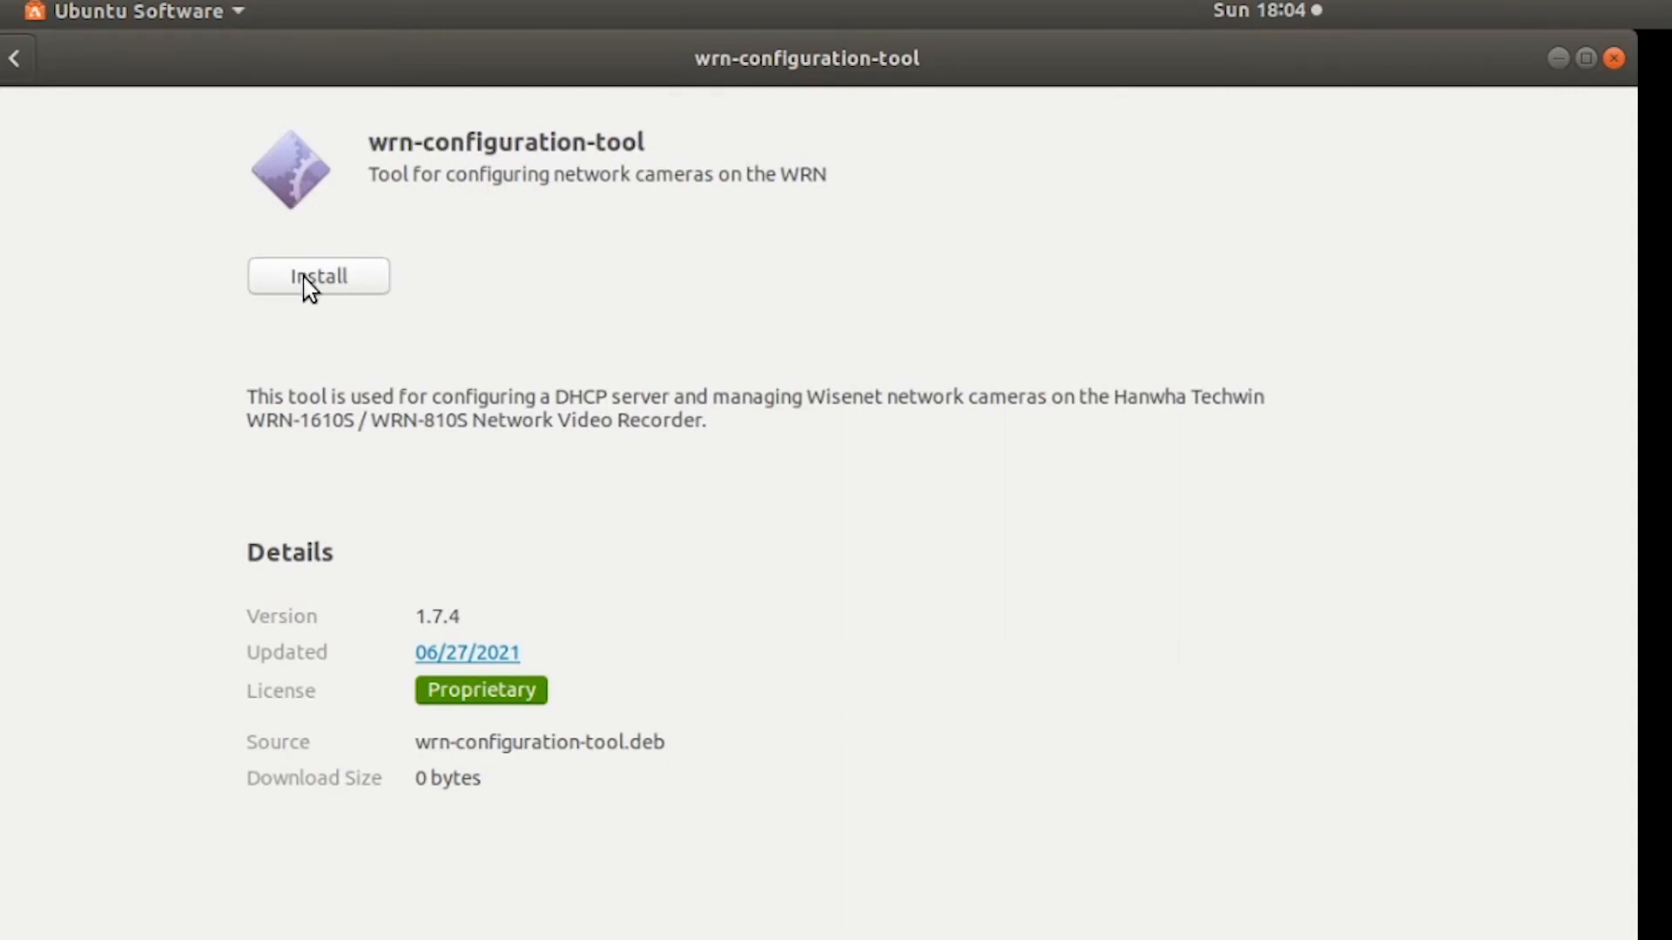
{"action": "left_click", "coordinate": [318, 276]}
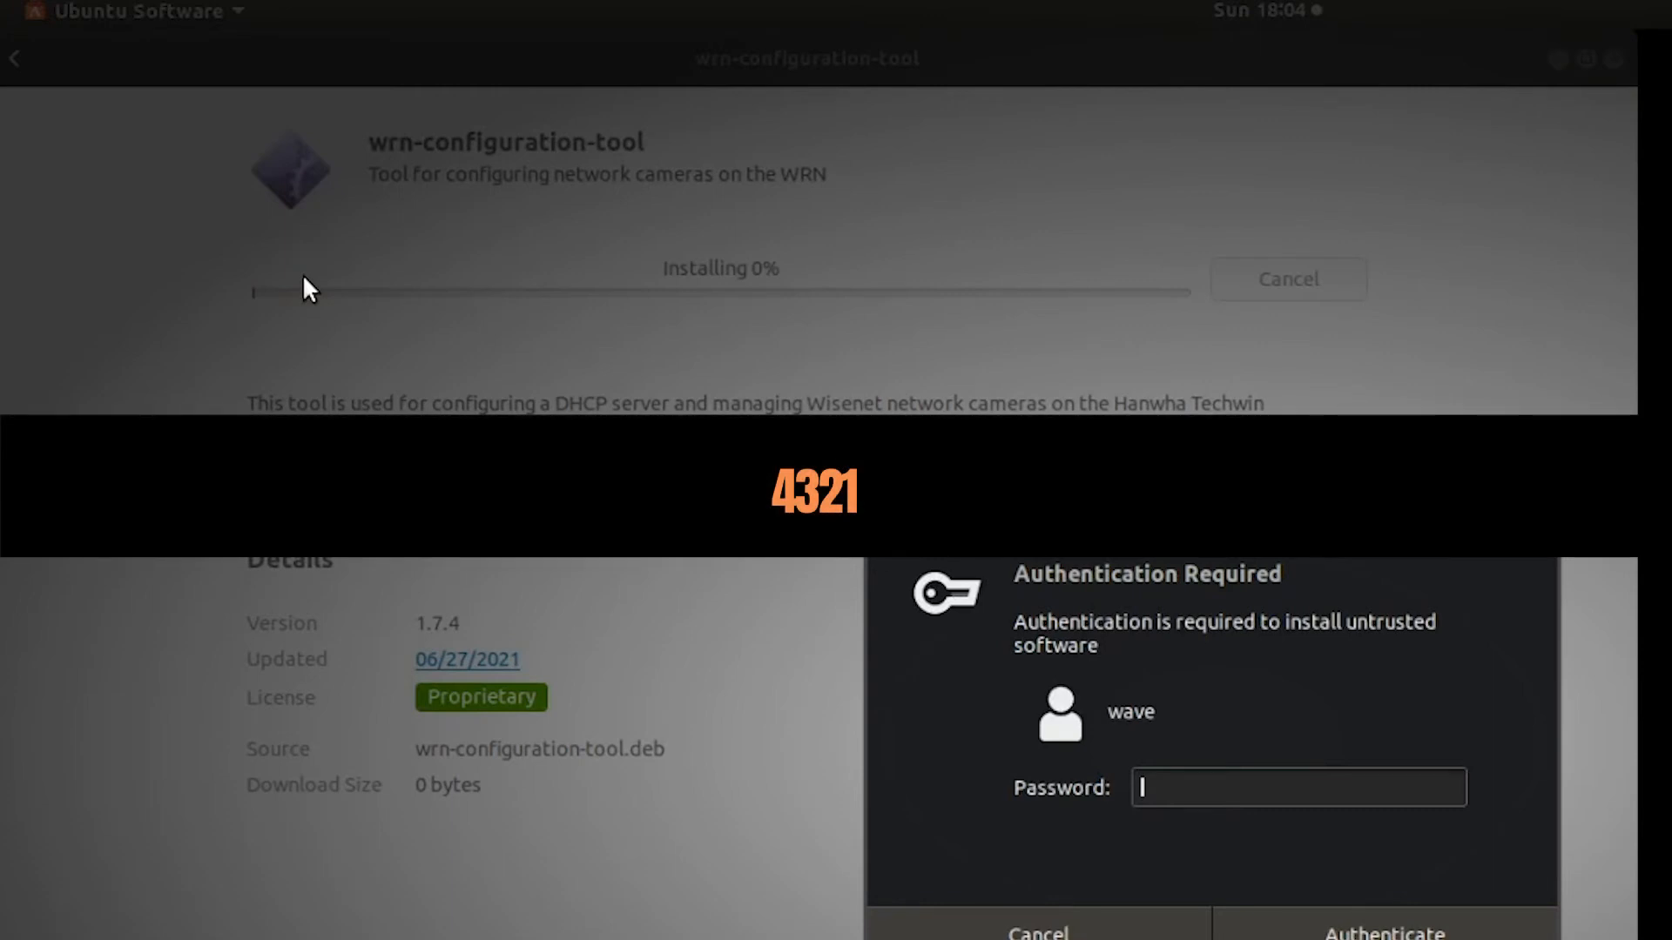
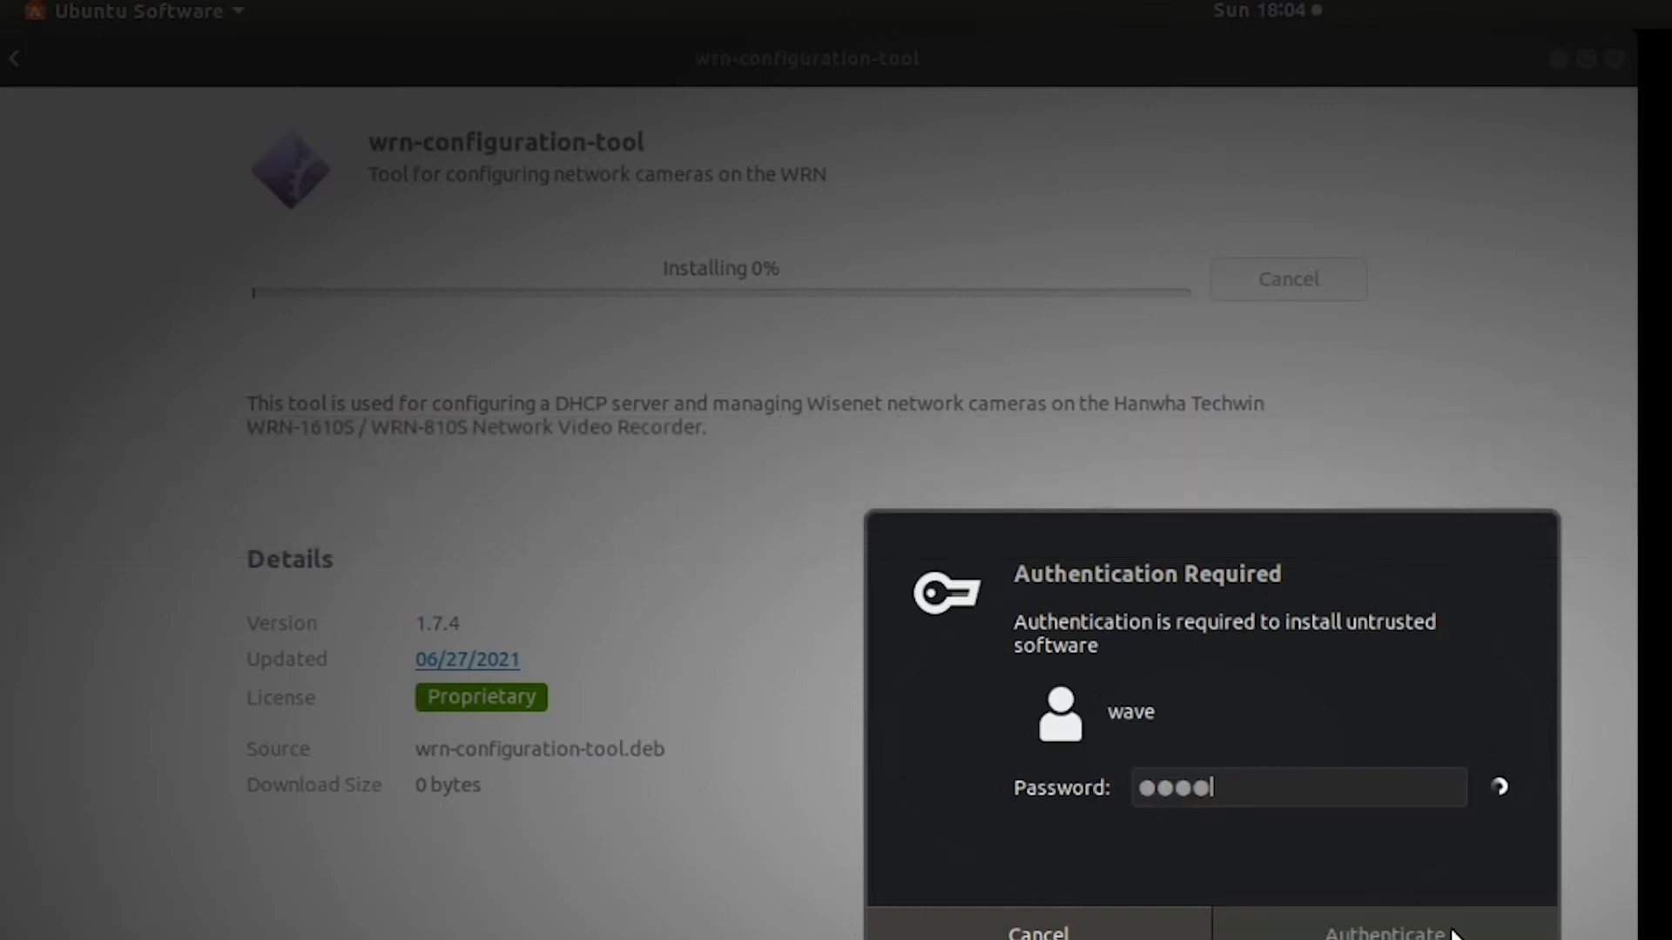
{"action": "left_click", "coordinate": [1383, 930]}
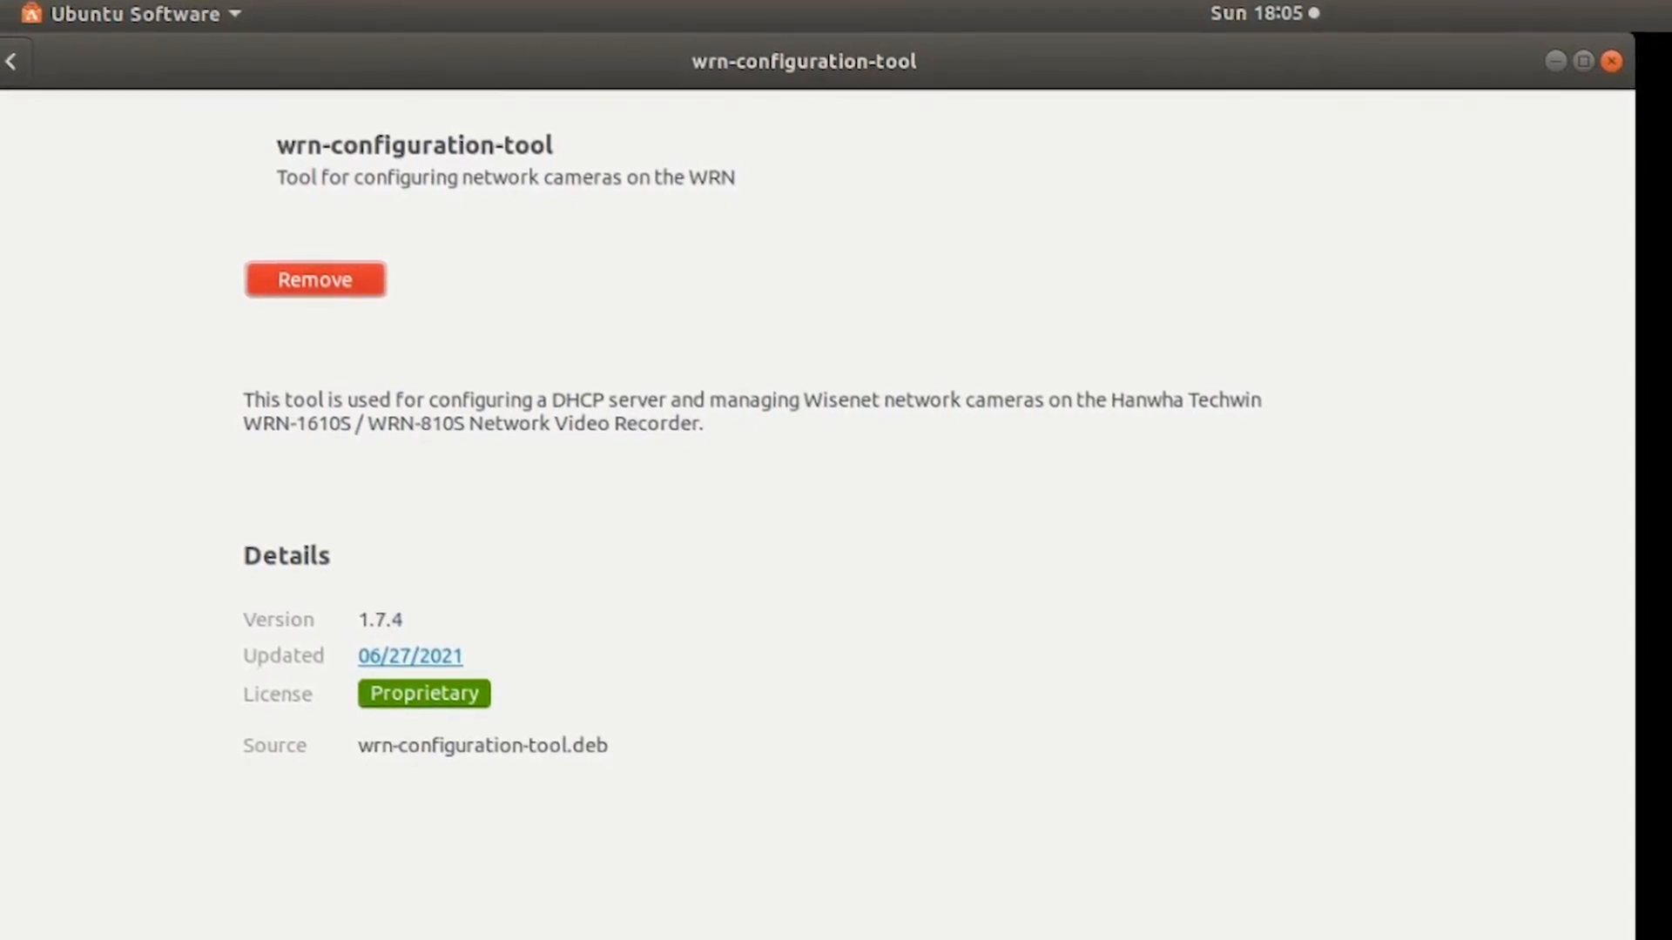
Launch WRN Configuration Tool from All applications and grant it sudo privileges.
{"action": "scroll", "scroll_direction": "down", "scroll_amount": 3}
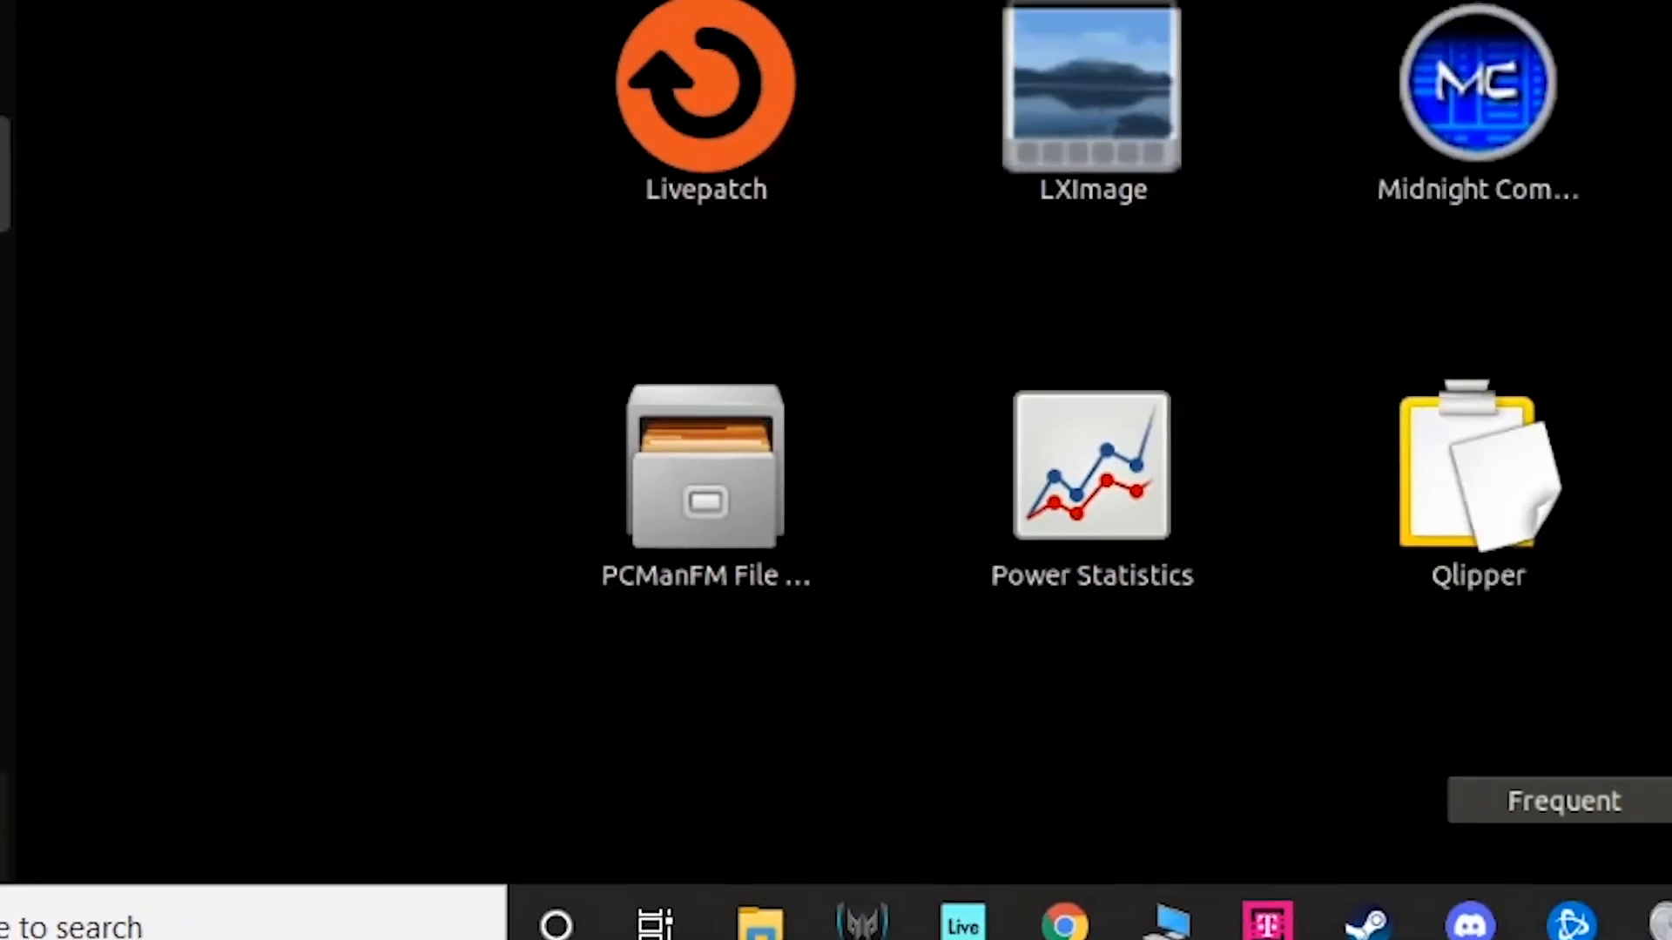
{"action": "left_click", "coordinate": [854, 908]}
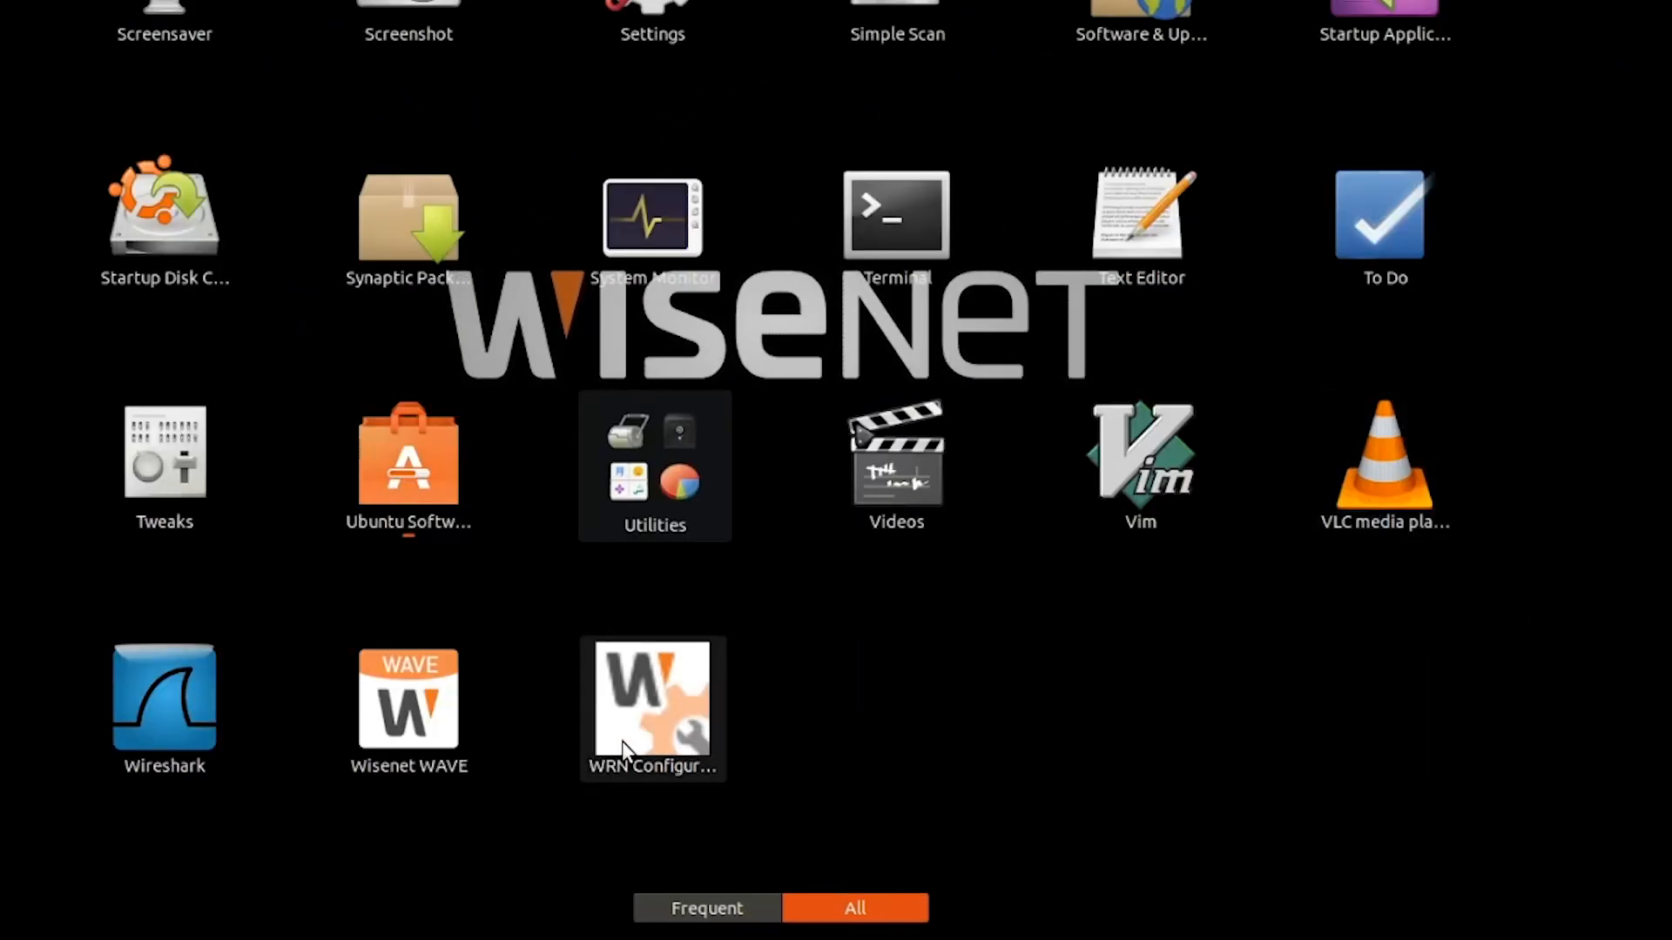
{"action": "left_click", "coordinate": [652, 698]}
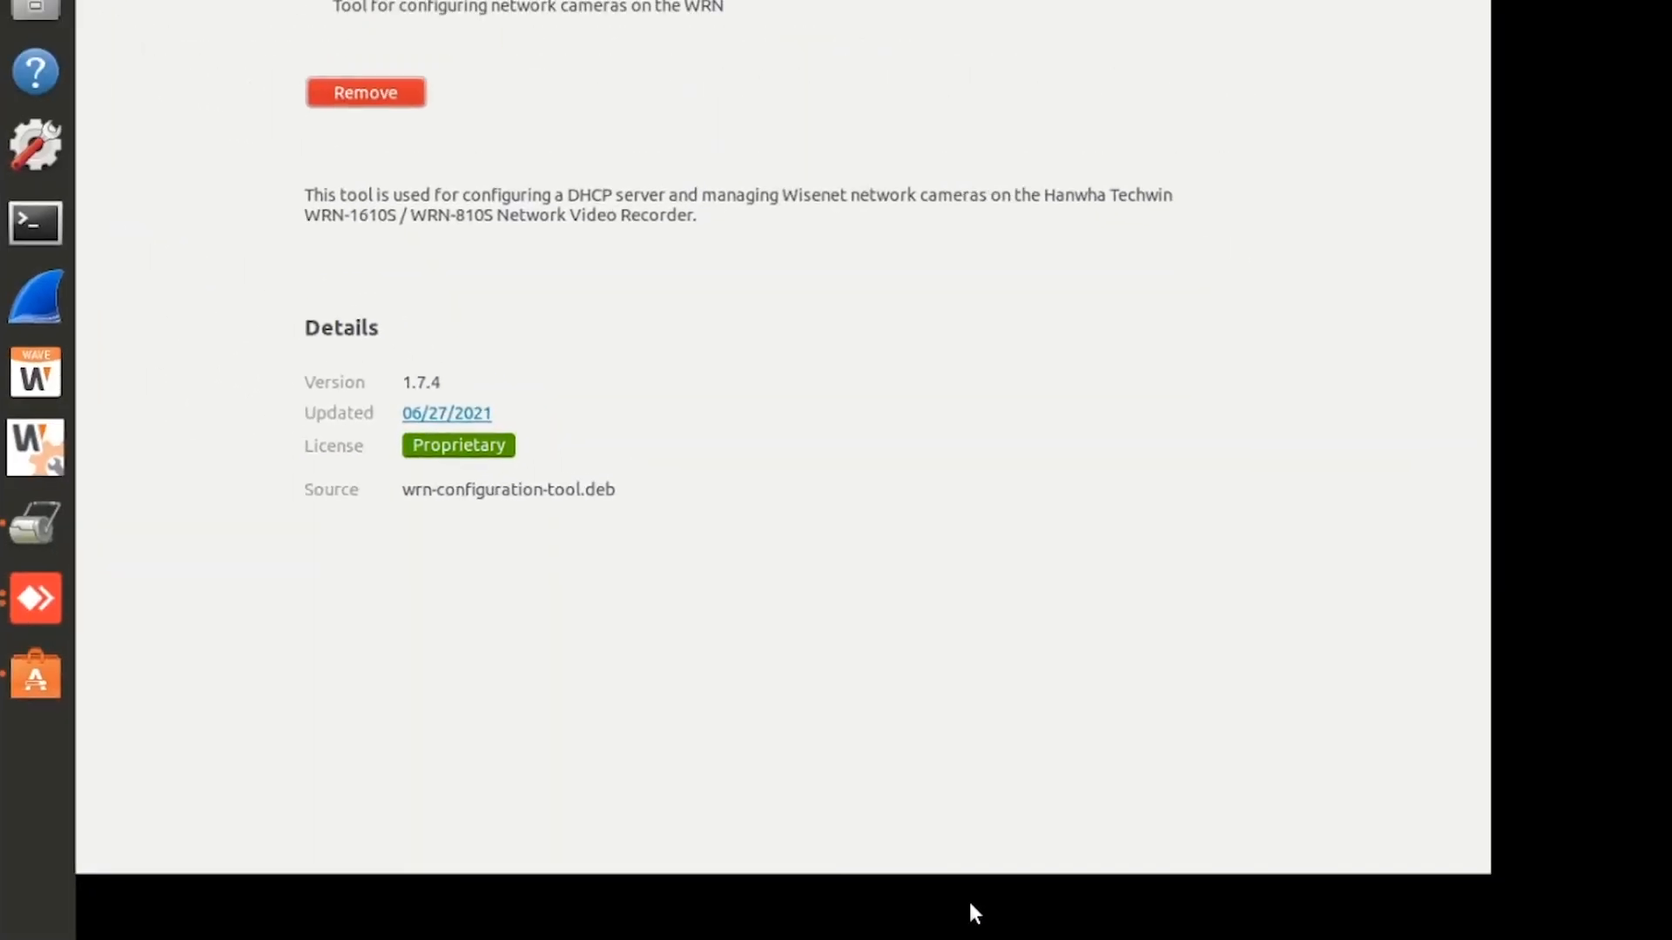
{"action": "left_click", "coordinate": [364, 91]}
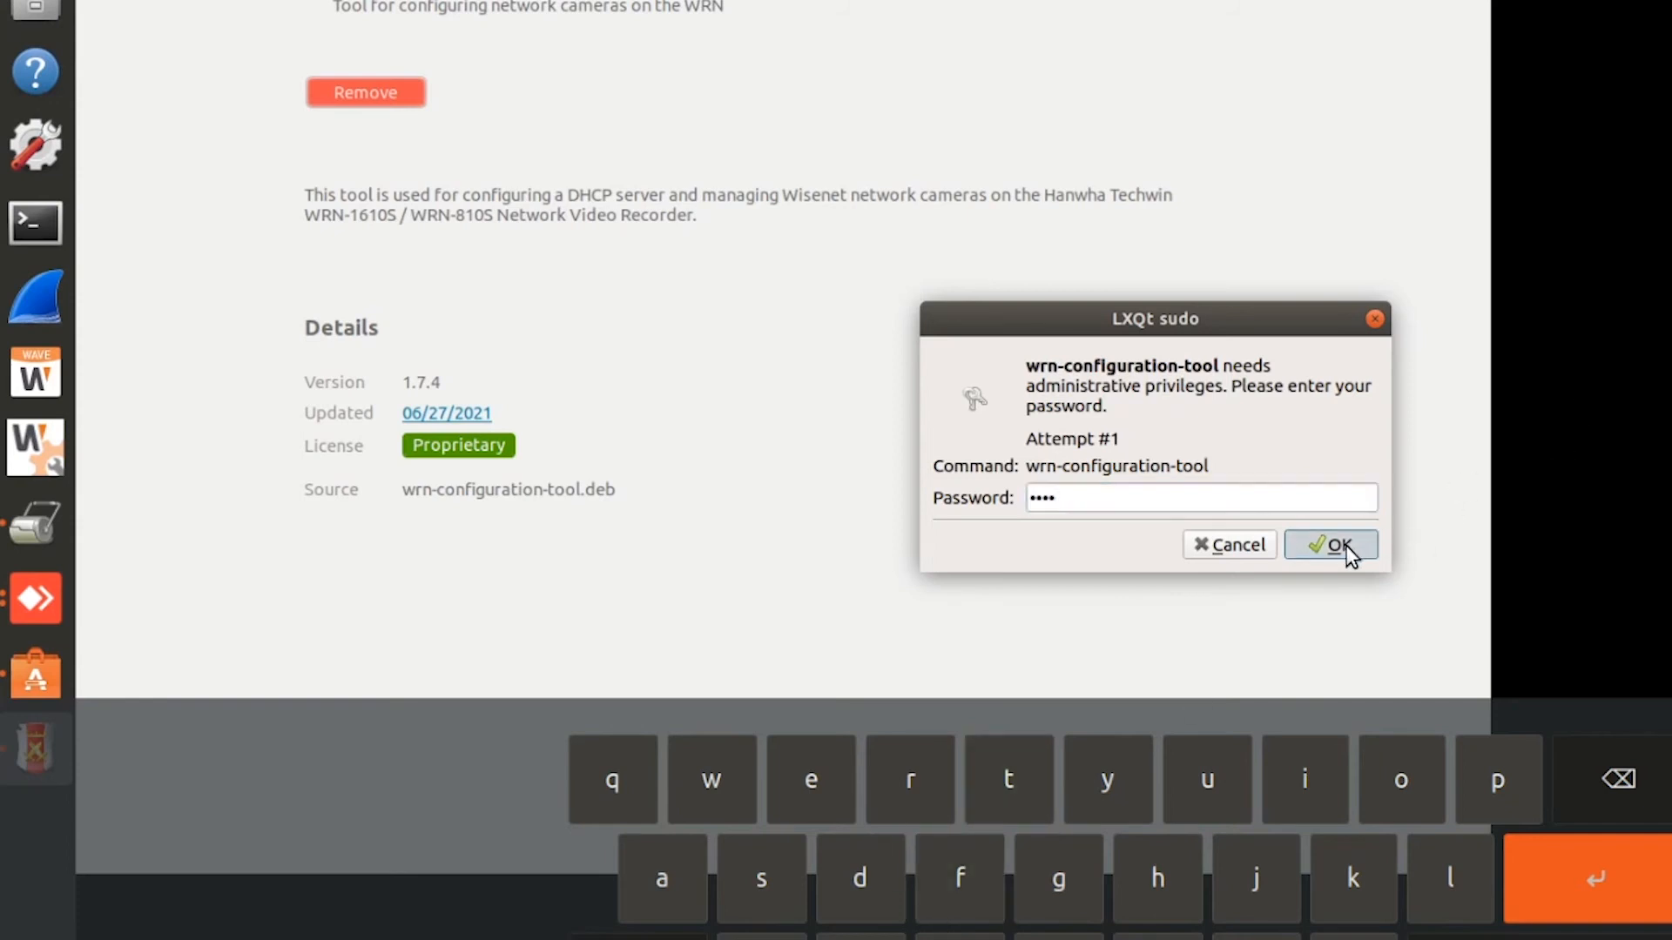
{"action": "left_click", "coordinate": [1330, 545]}
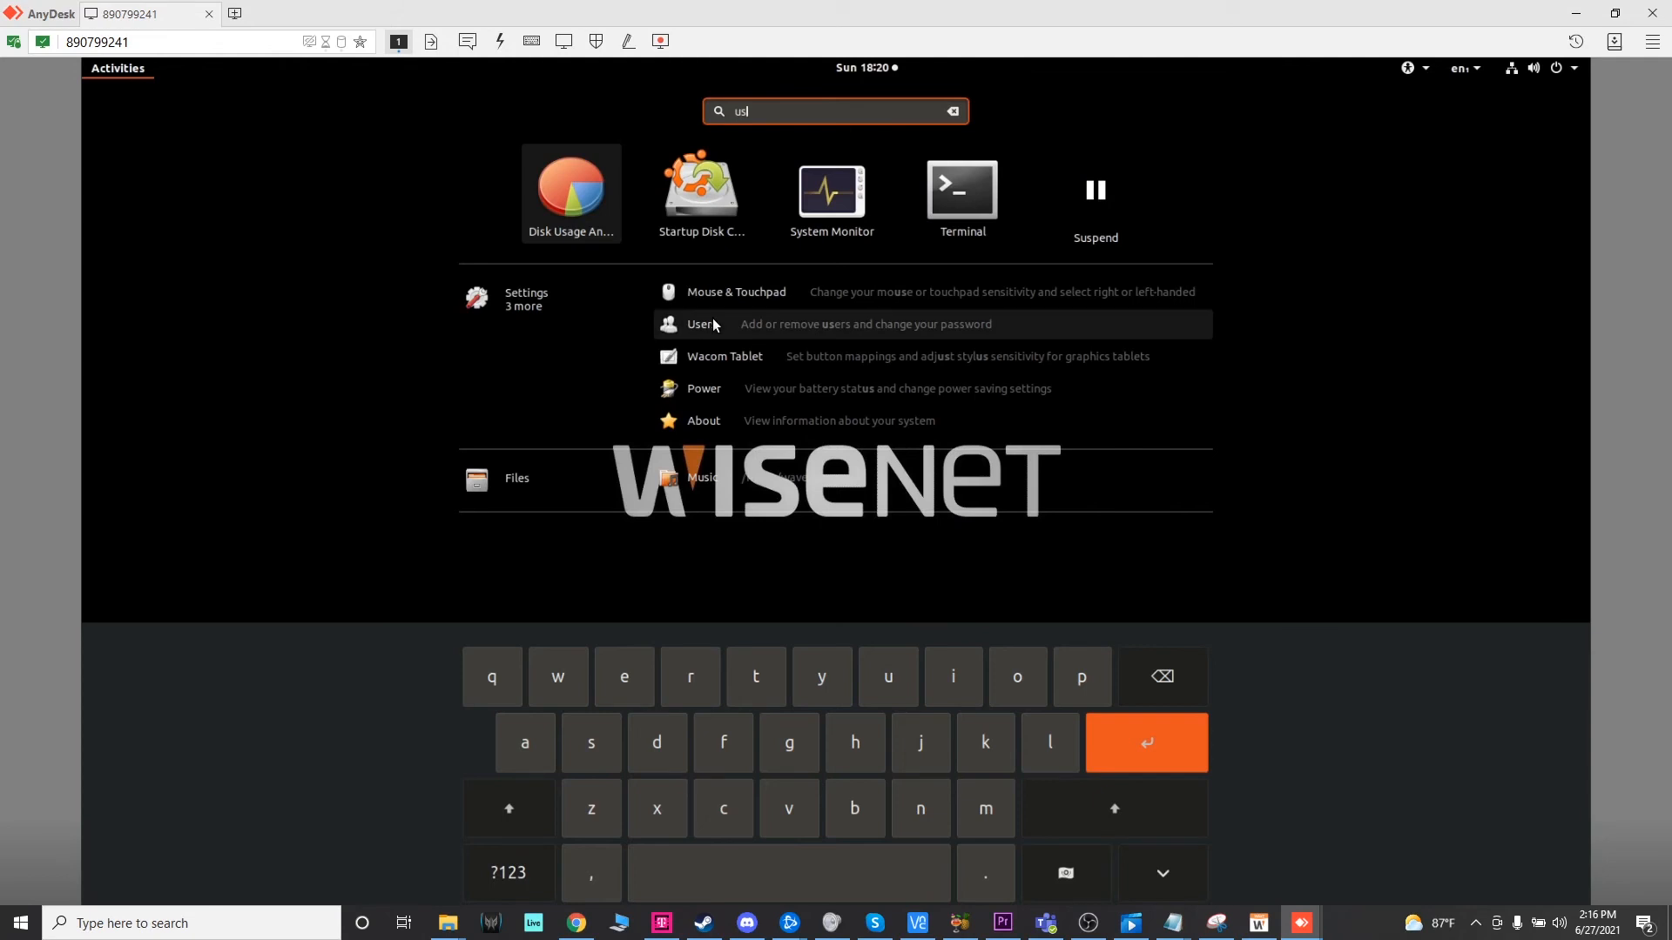
Open the Users panel in Settings and bring up the Change Password dialog.
{"action": "left_click", "coordinate": [702, 324]}
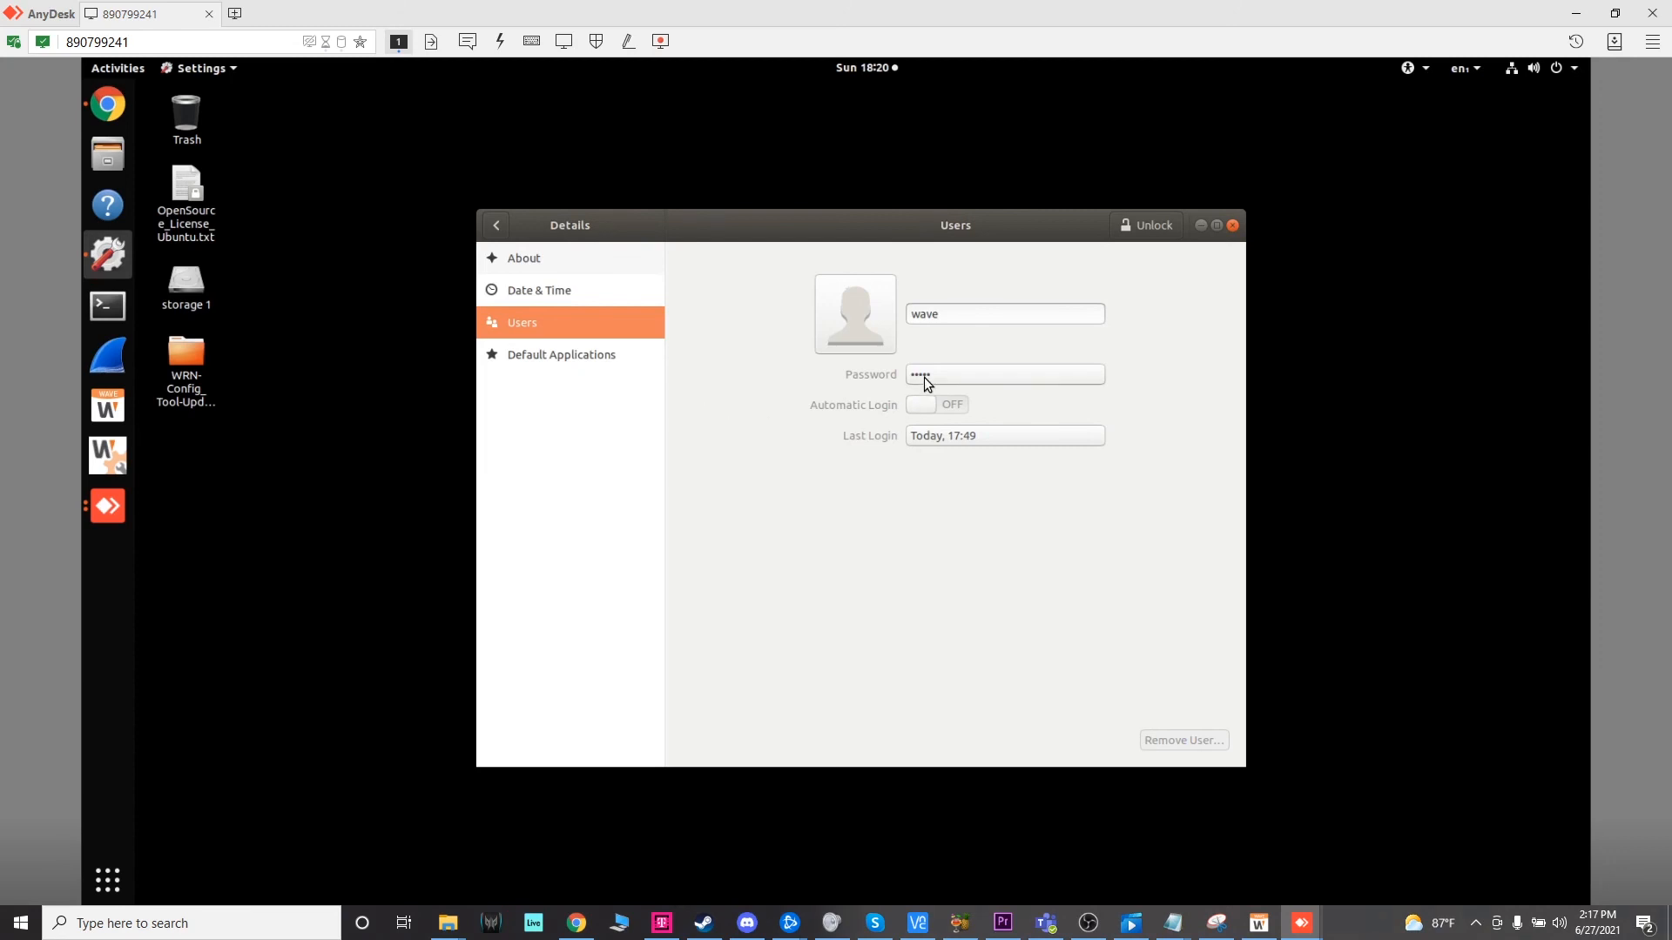
{"action": "left_click", "coordinate": [1002, 374]}
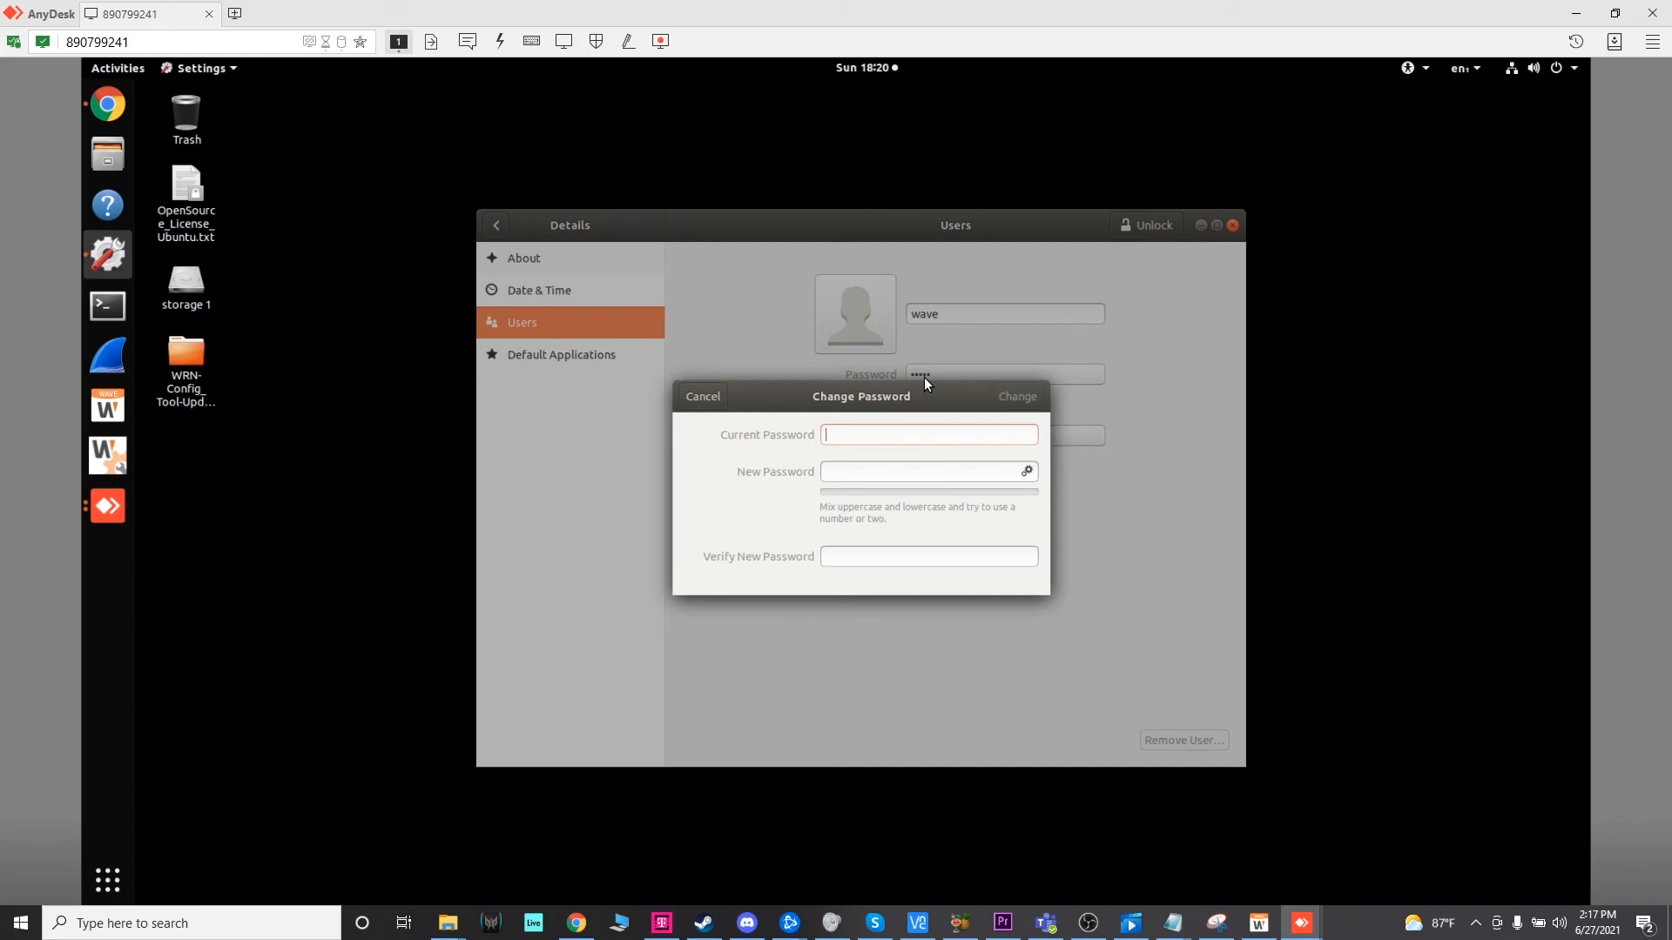
{"action": "mouse_move", "coordinate": [1021, 413]}
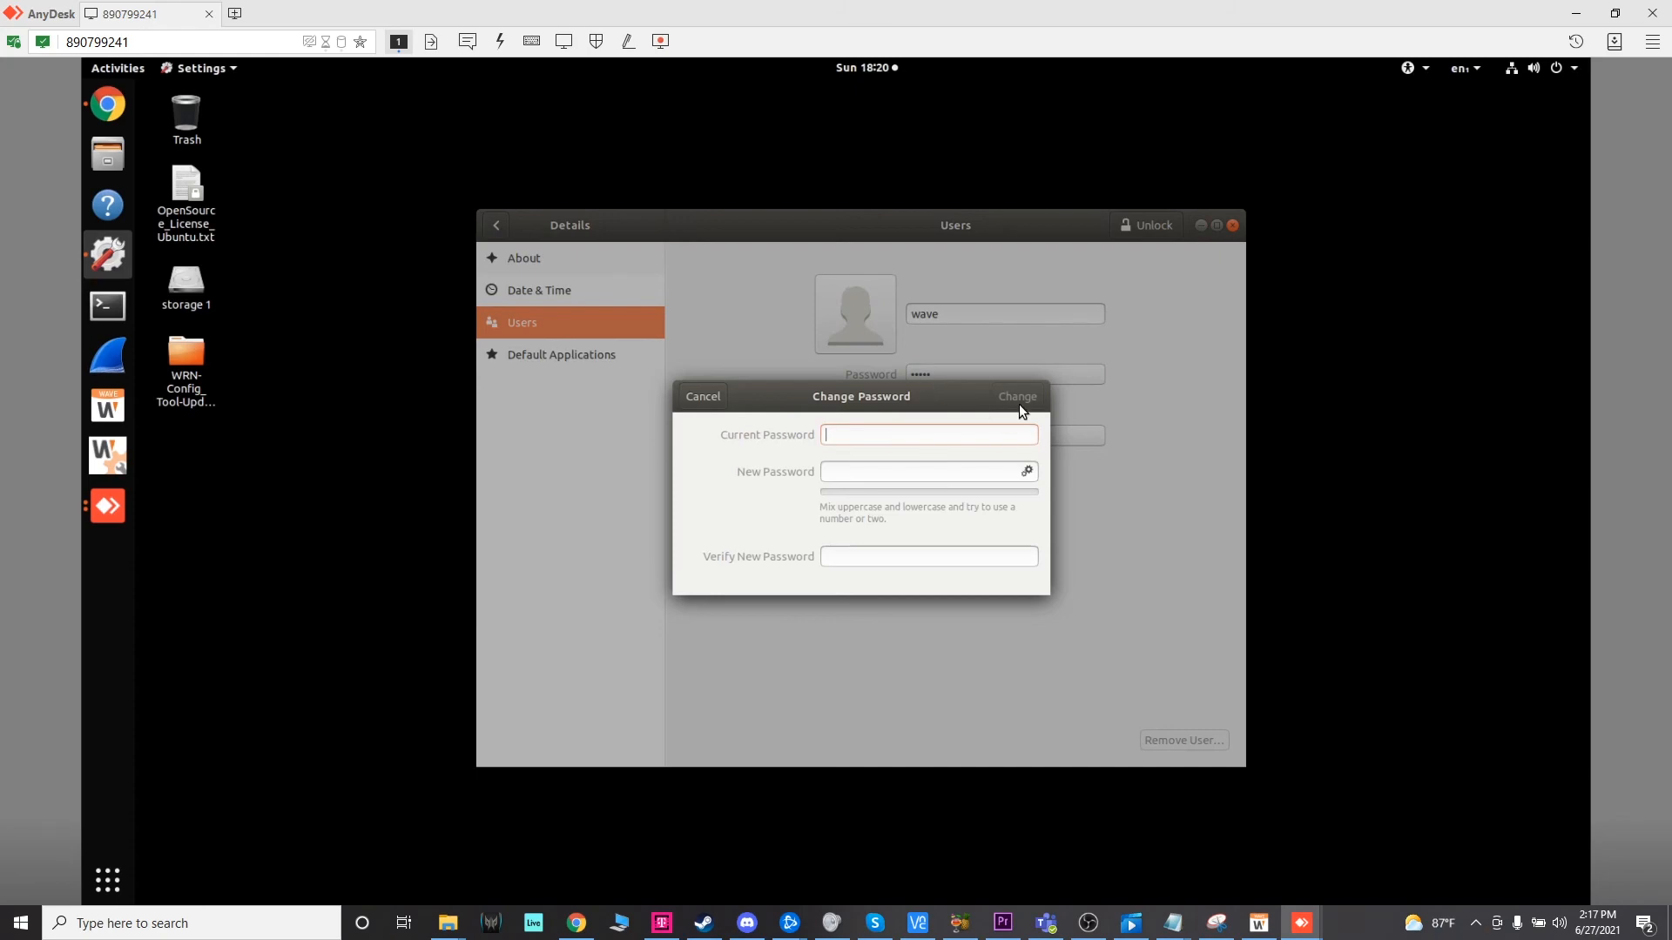